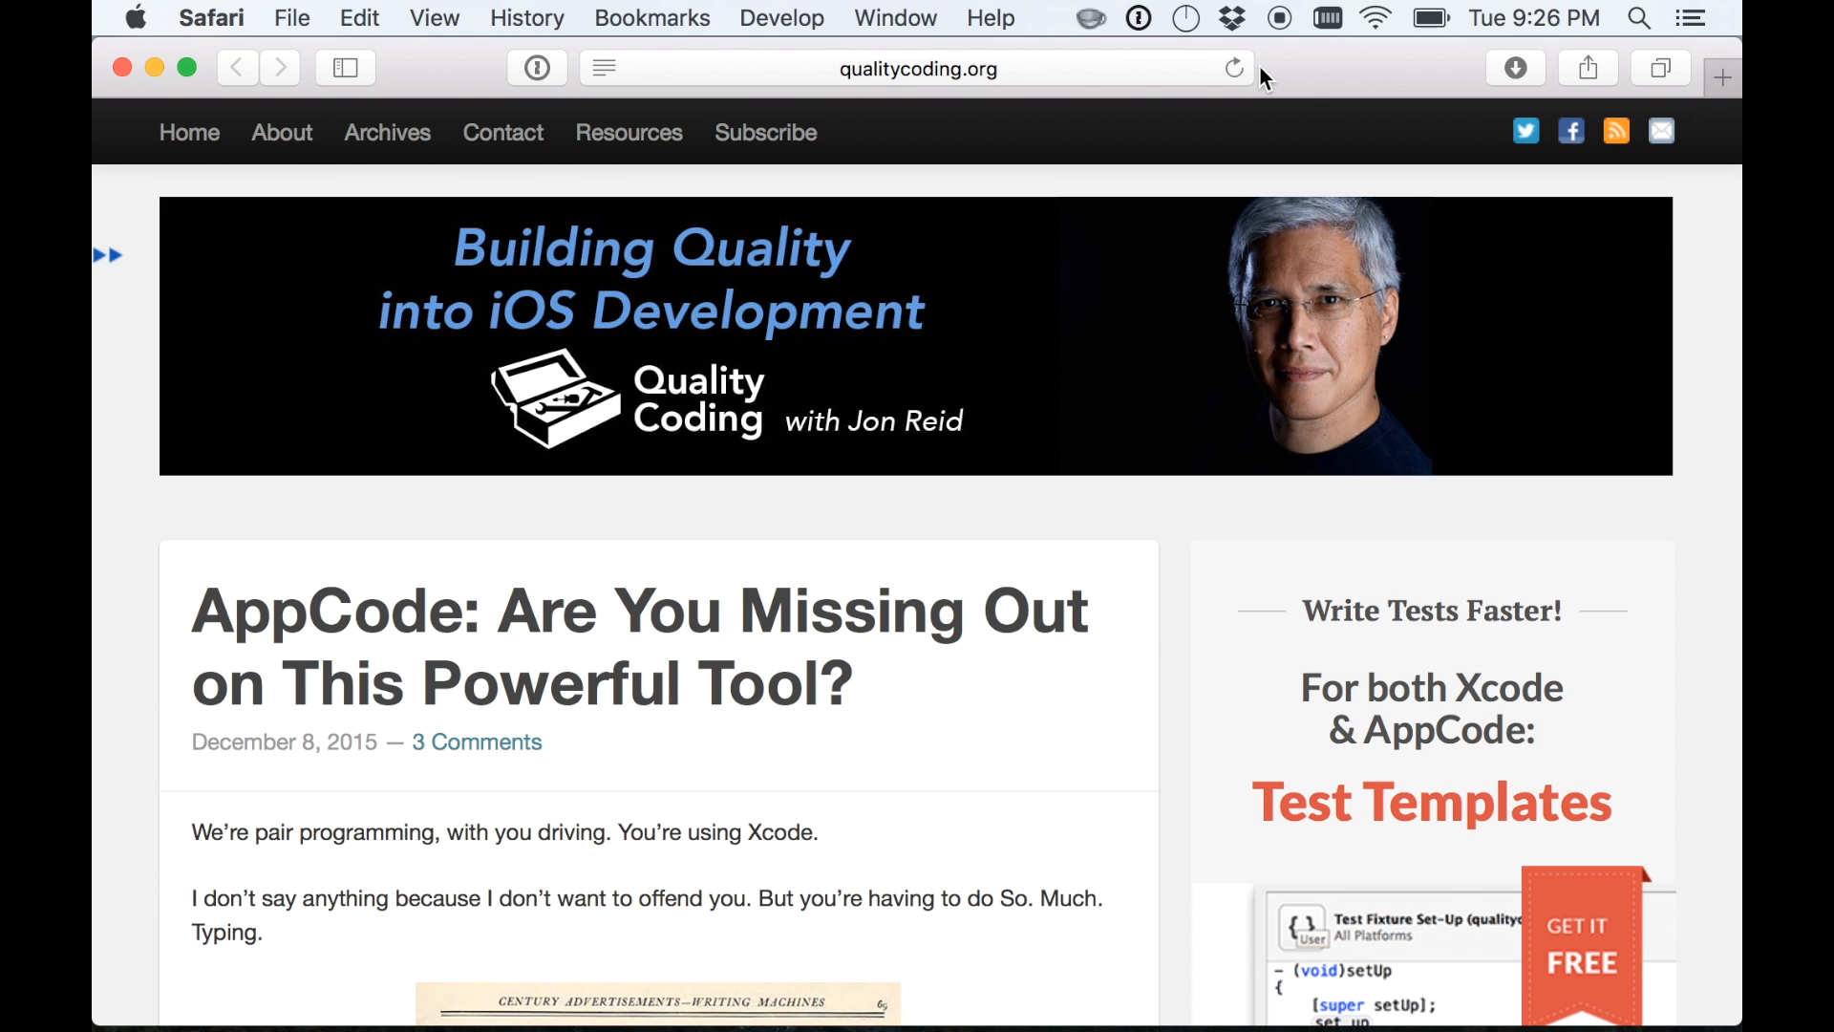
Create the Objective-C class QCOFetchCharactersRequestModel in the MarvelBrowser target.
scroll("down", 3)
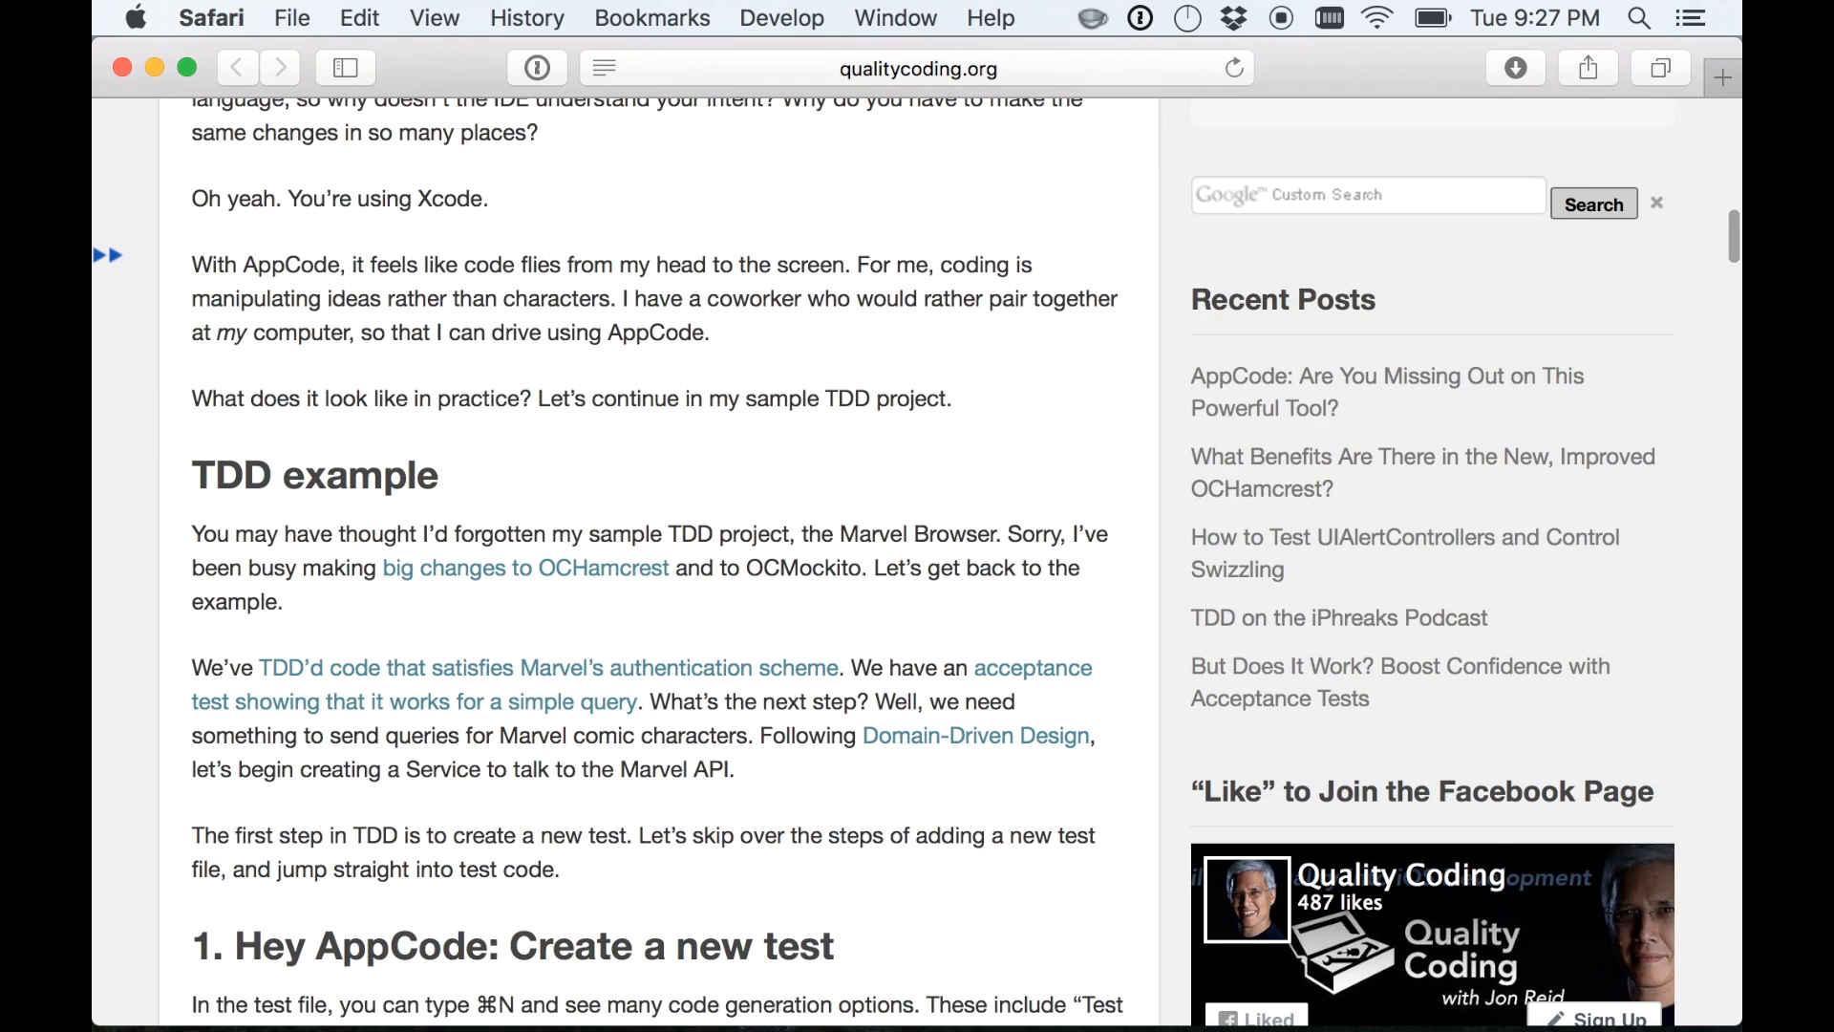
scroll("down", 3)
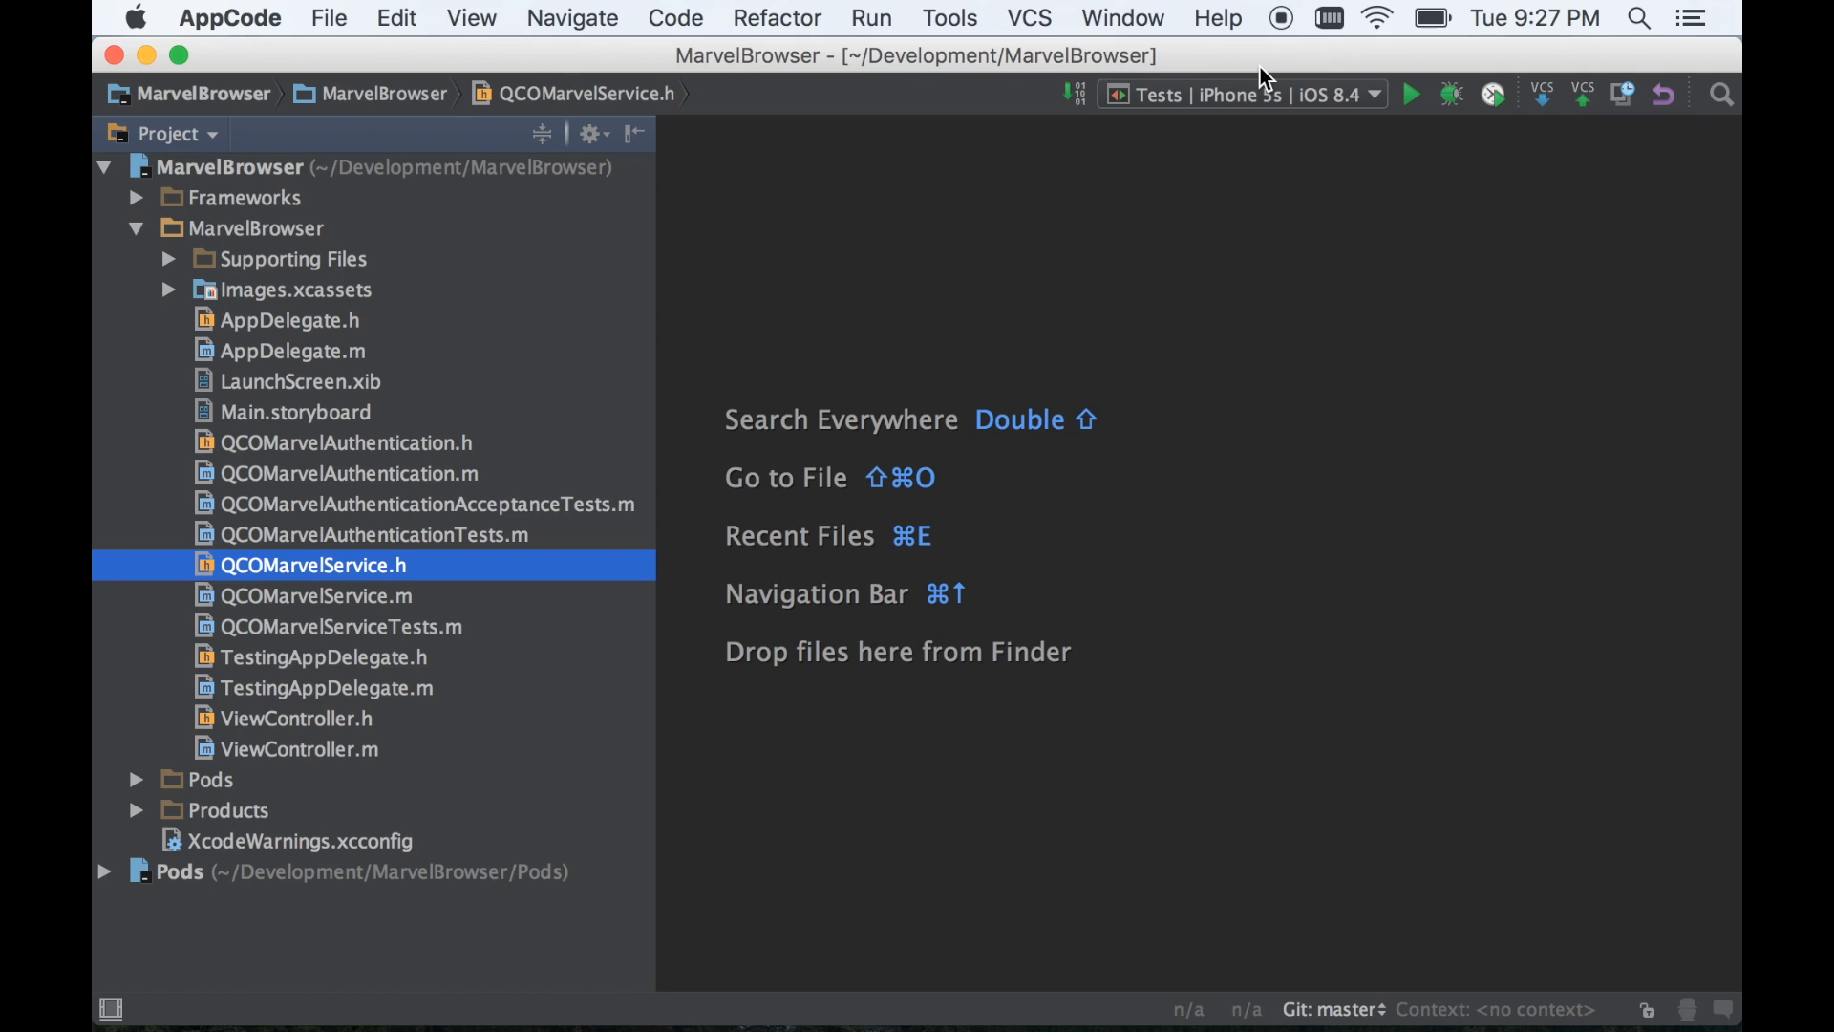
mouse_move(1126, 55)
type("QCOFetchCharactersRequestModel")
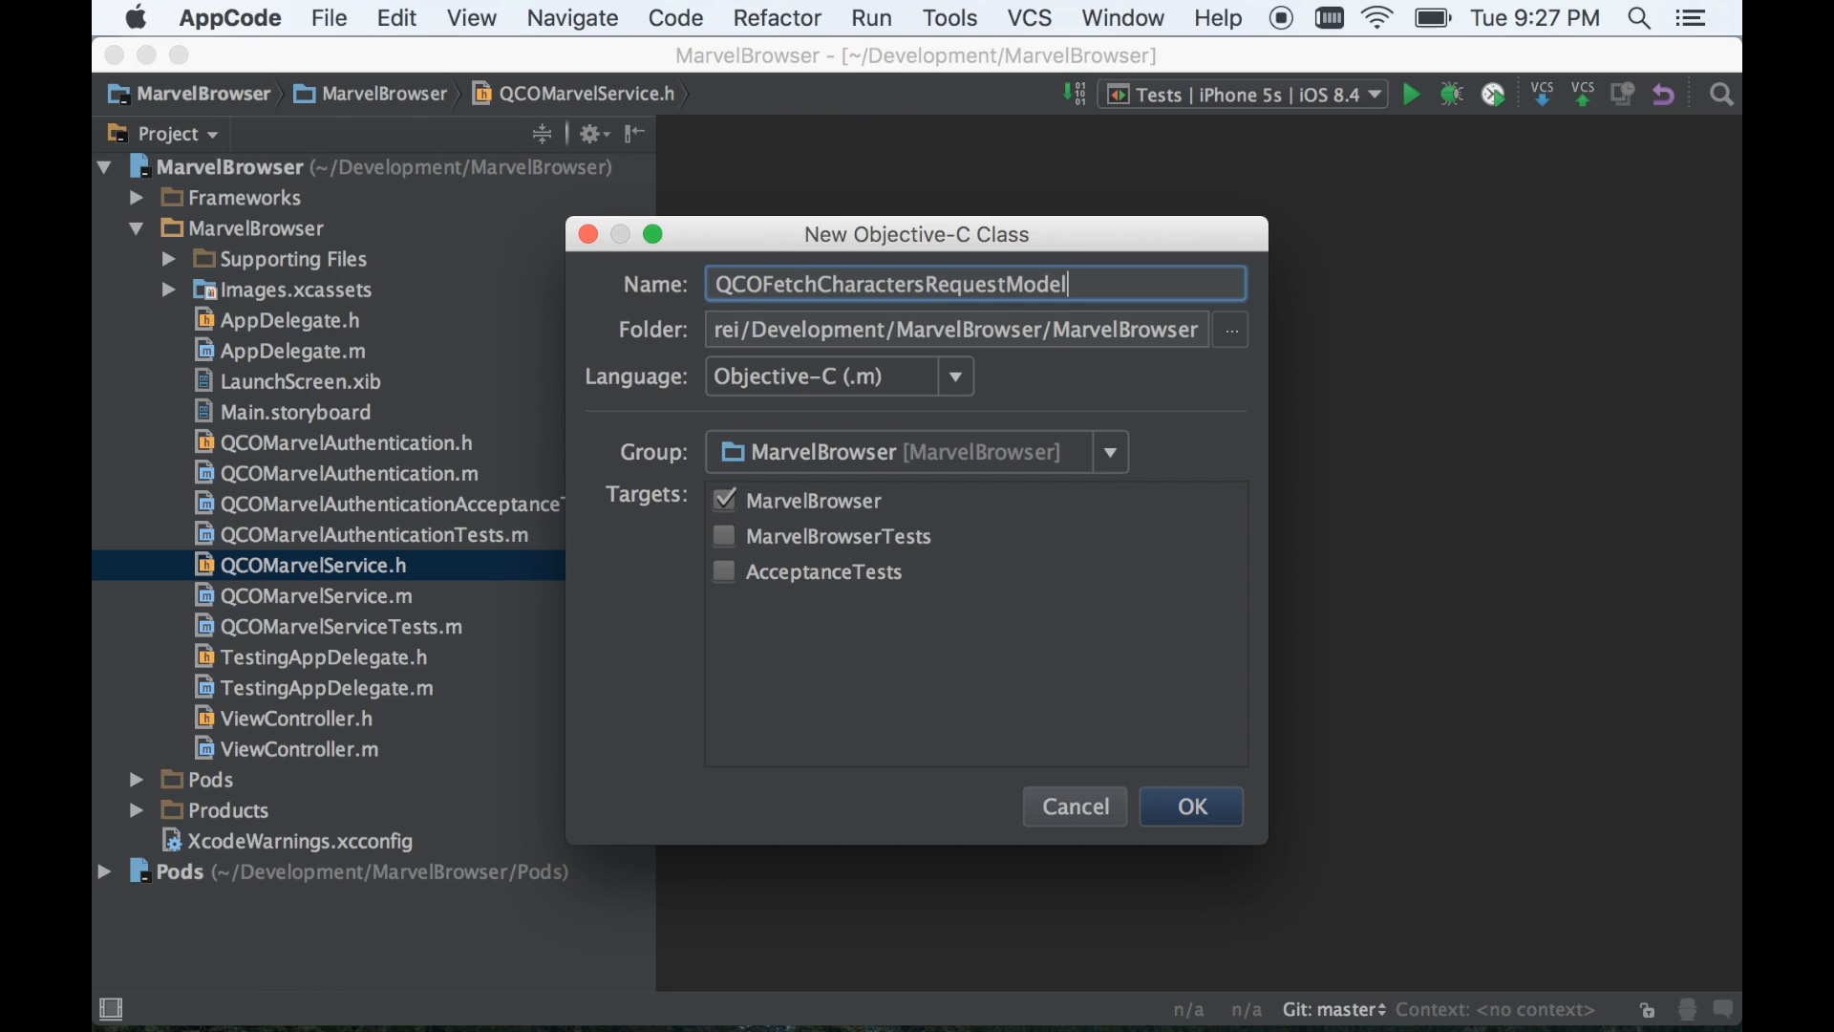
left_click(1188, 807)
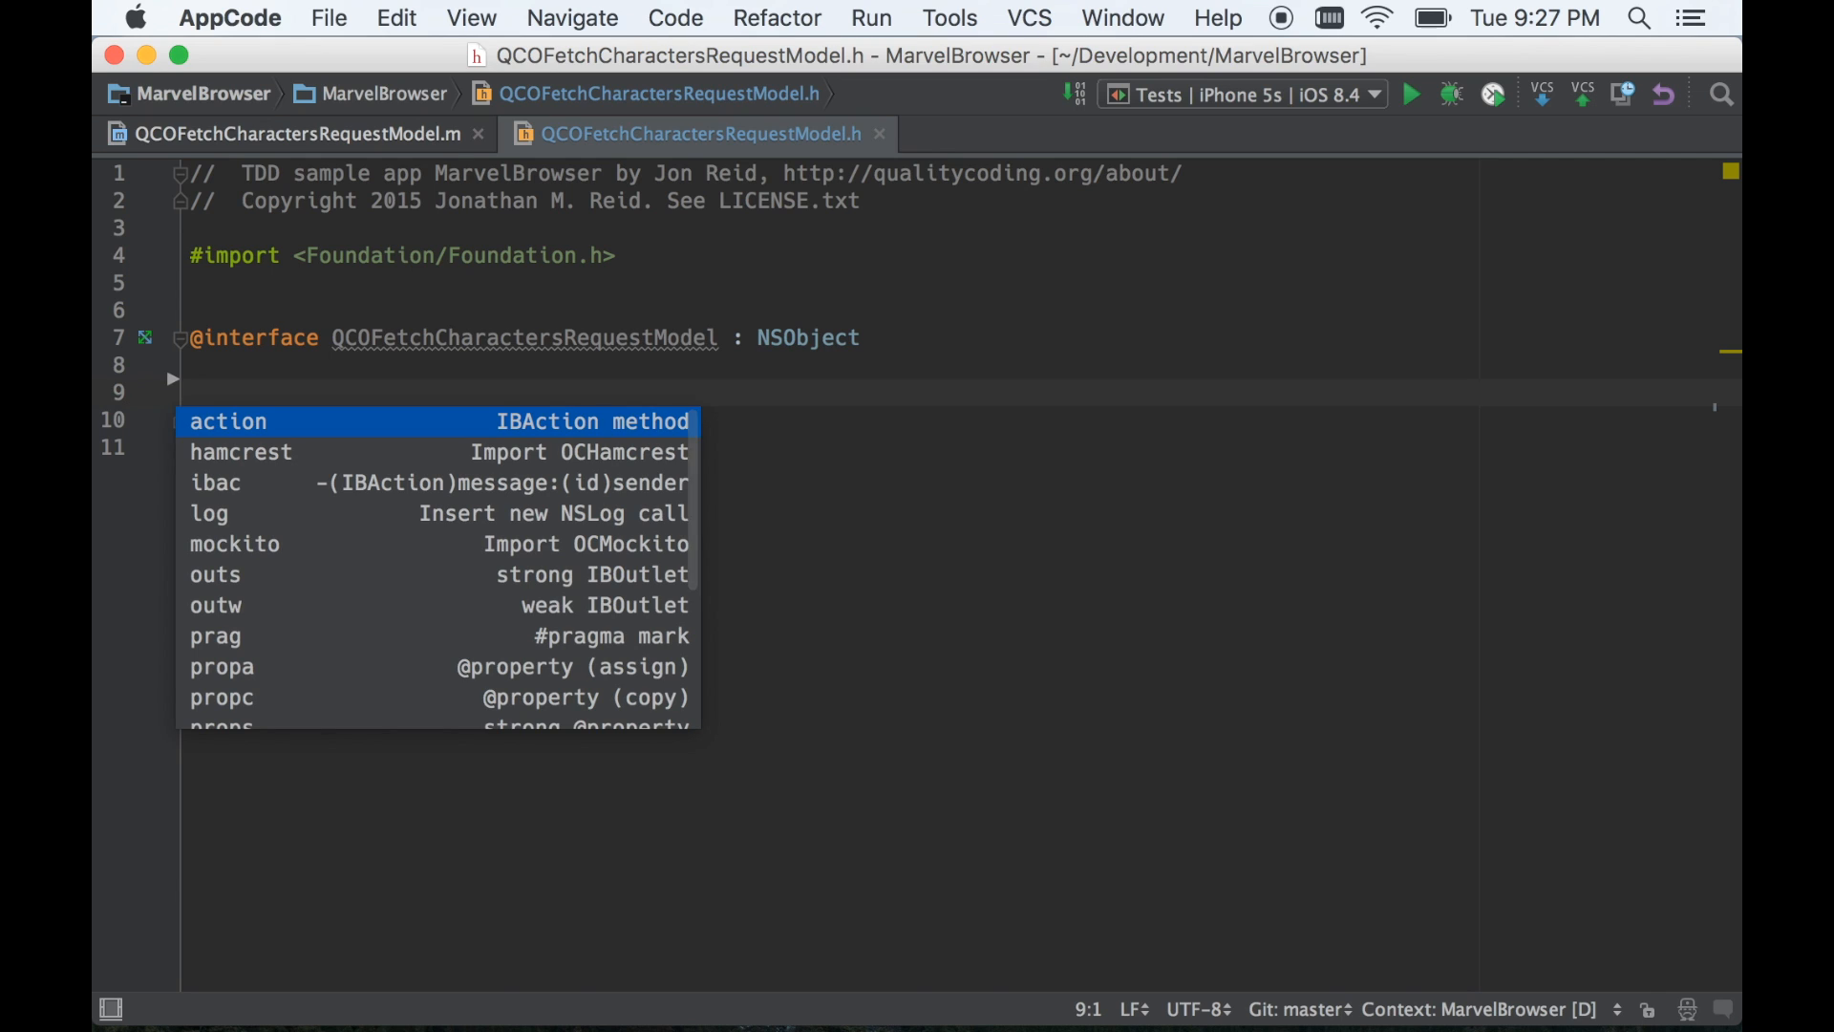
Declare an NSString copy property namePrefix via the propc template.
type("prop")
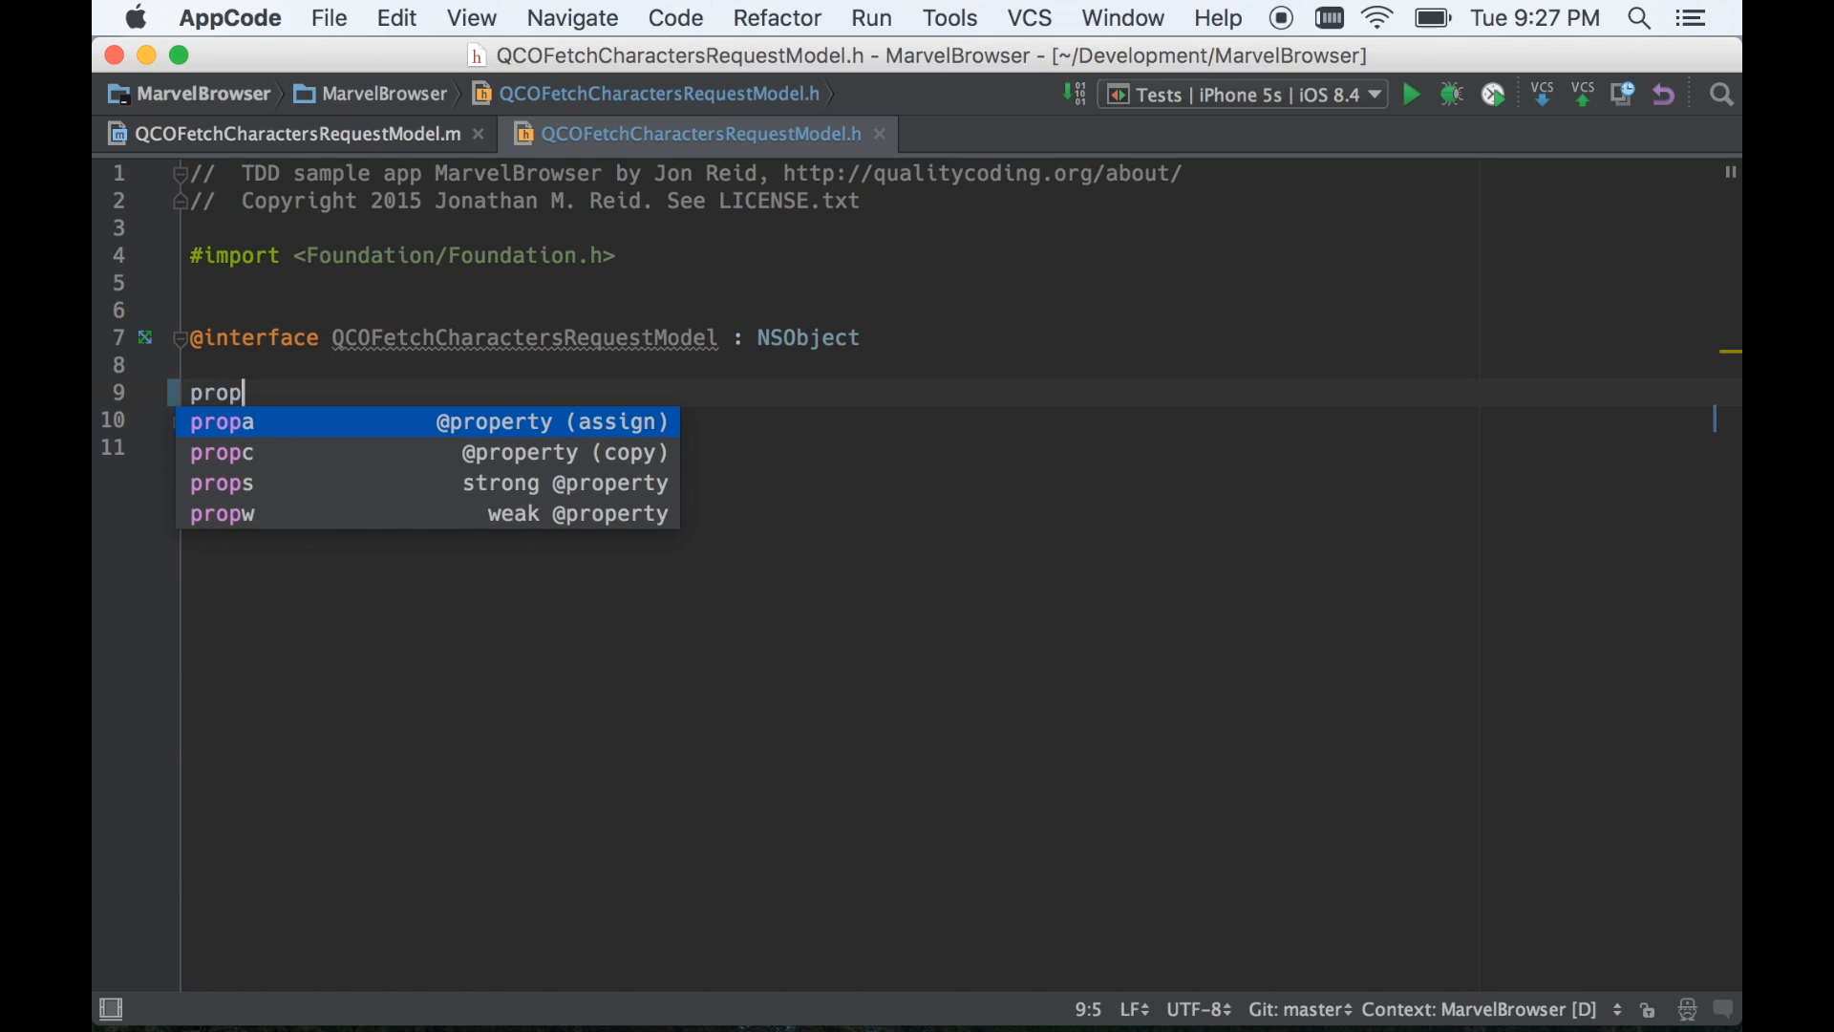
key("Down")
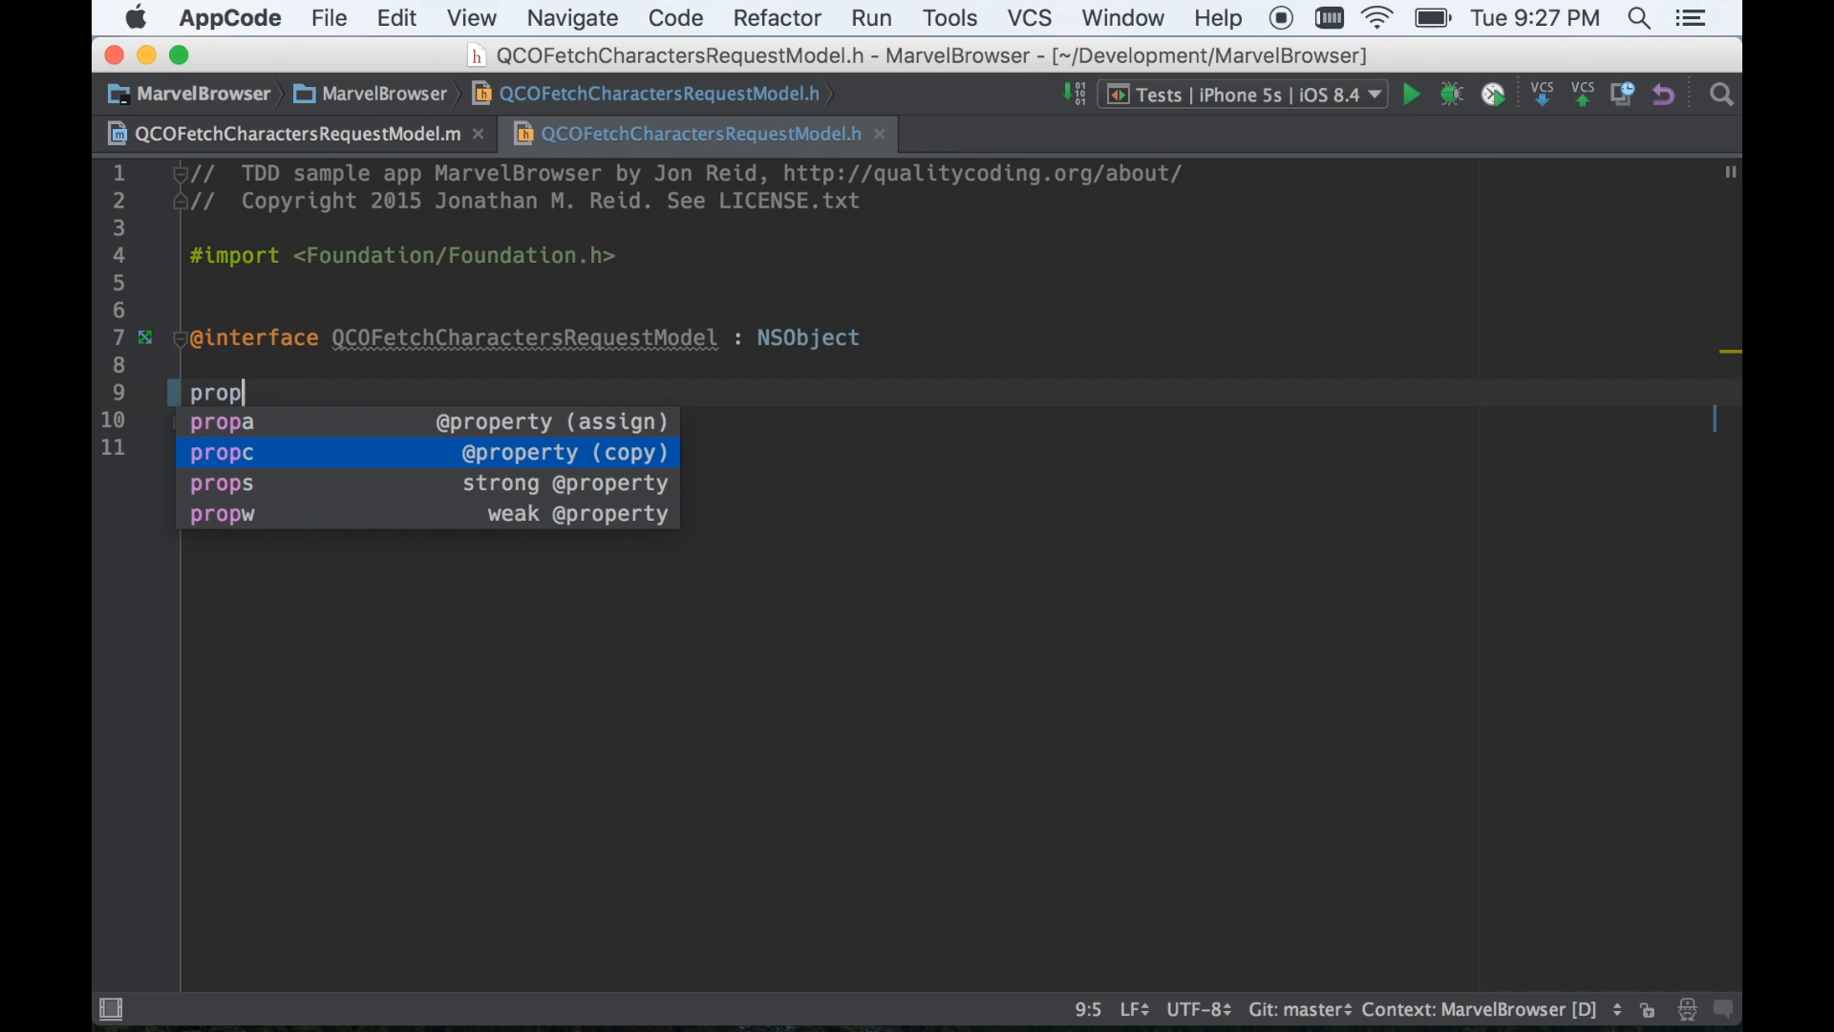
left_click(222, 453)
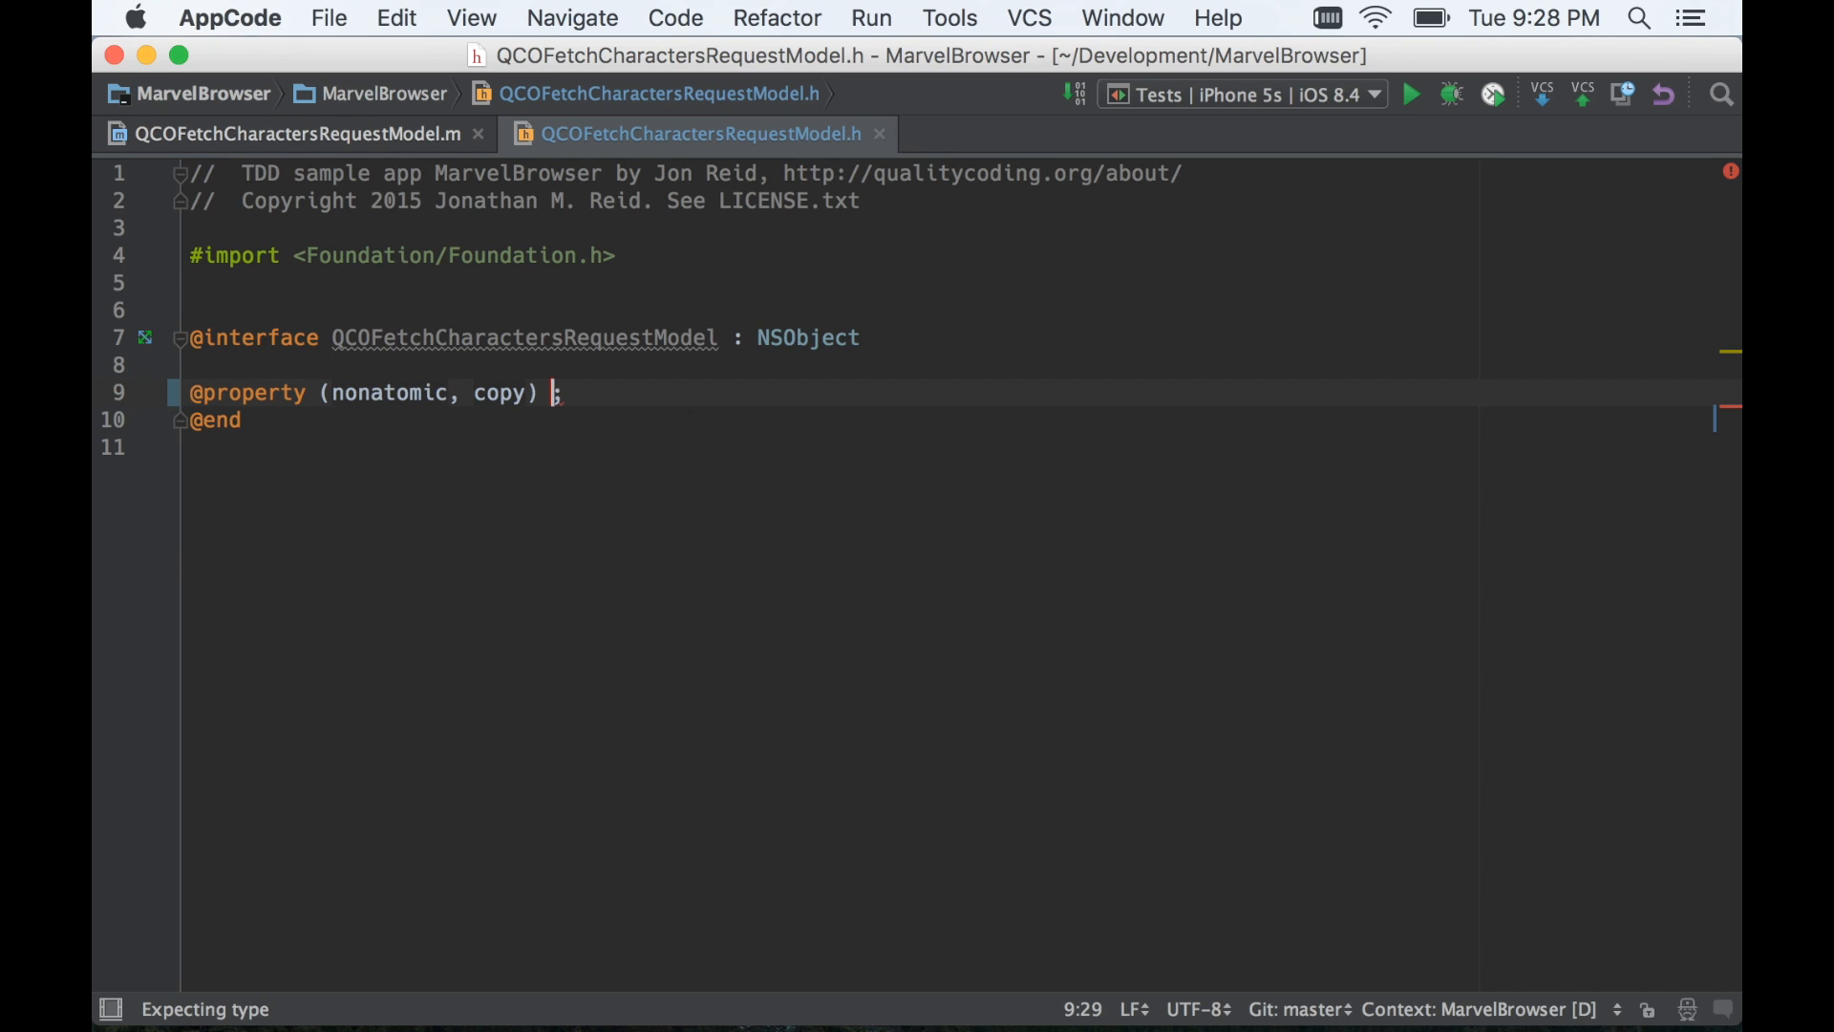
type("NSString *")
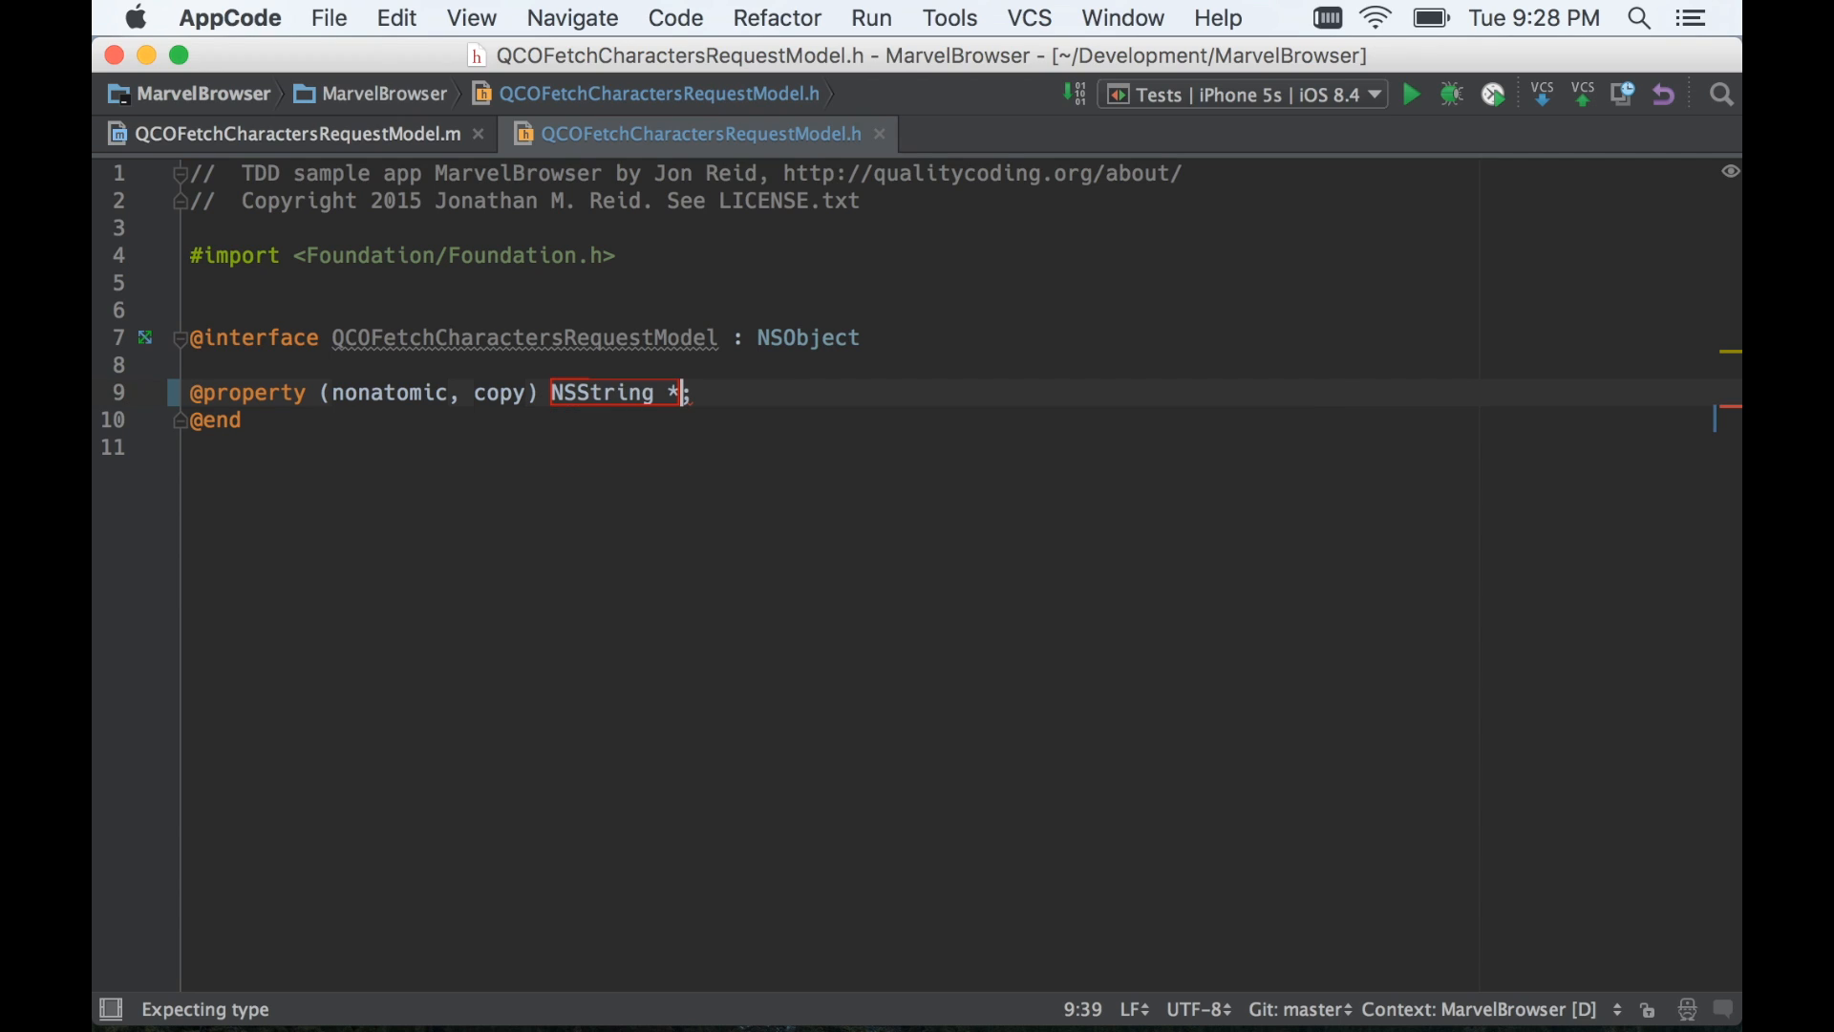
type("nameP")
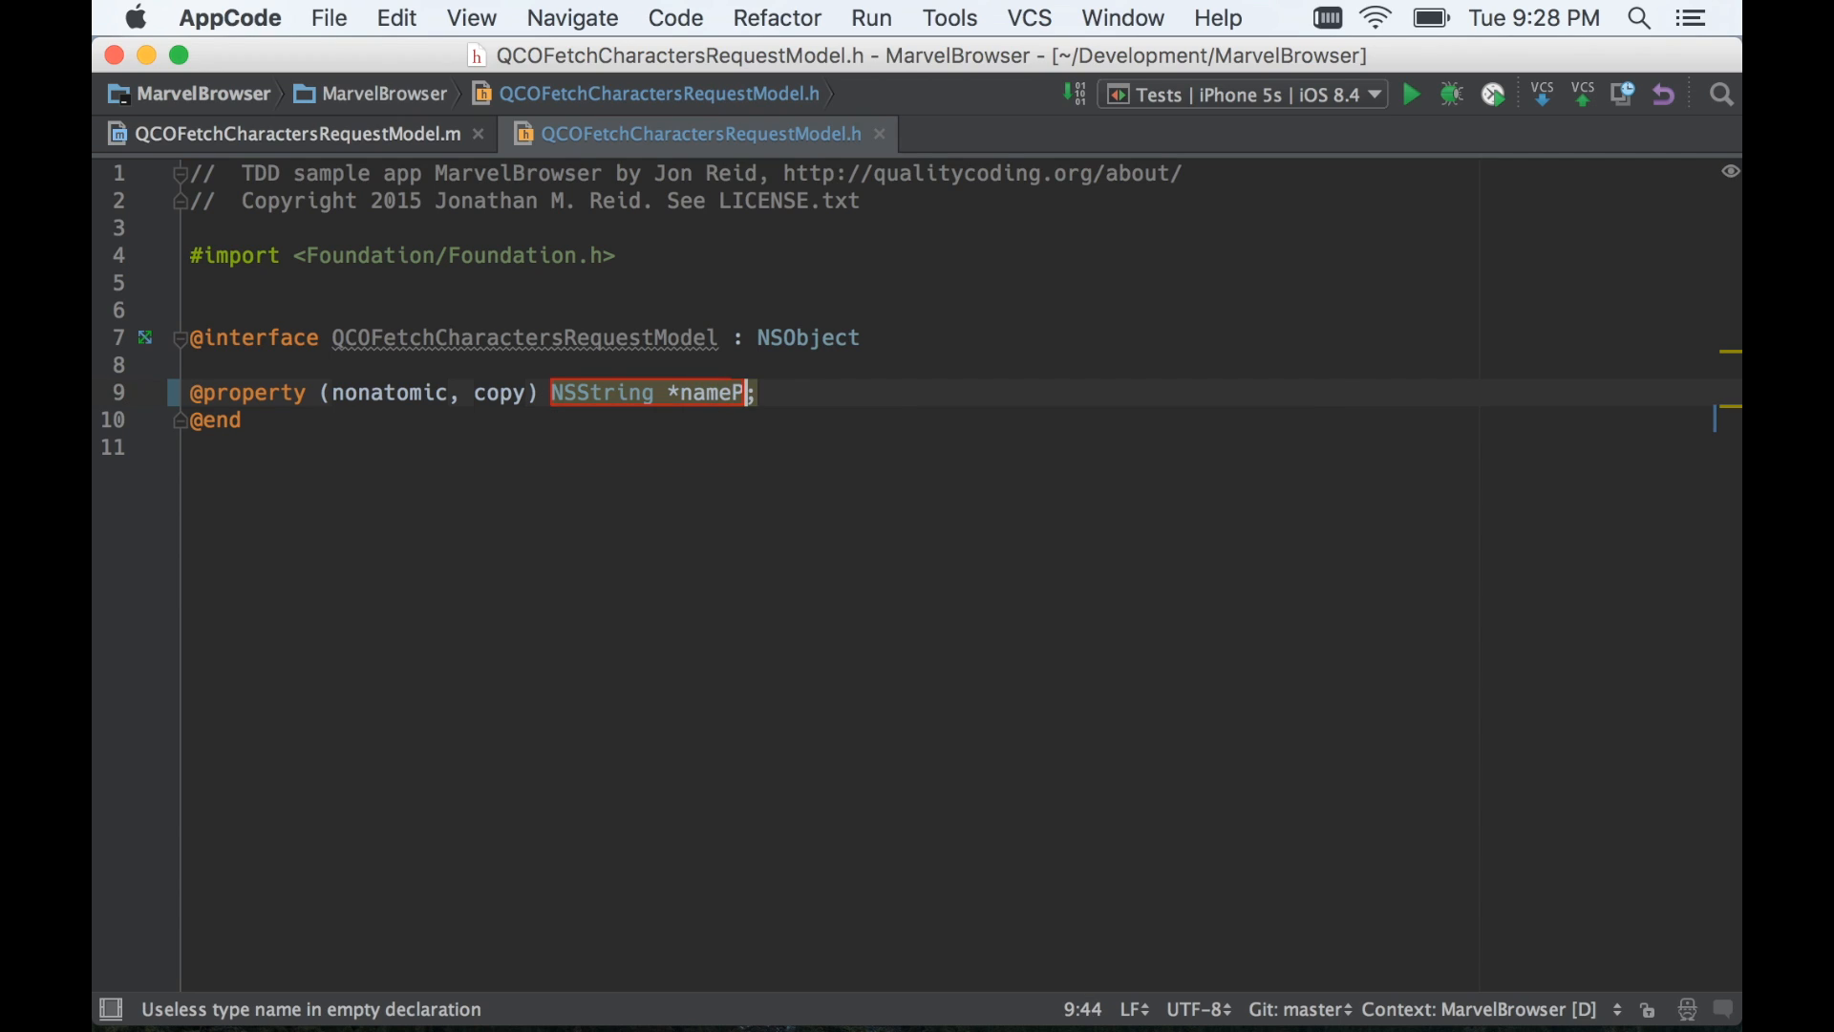
type("refix")
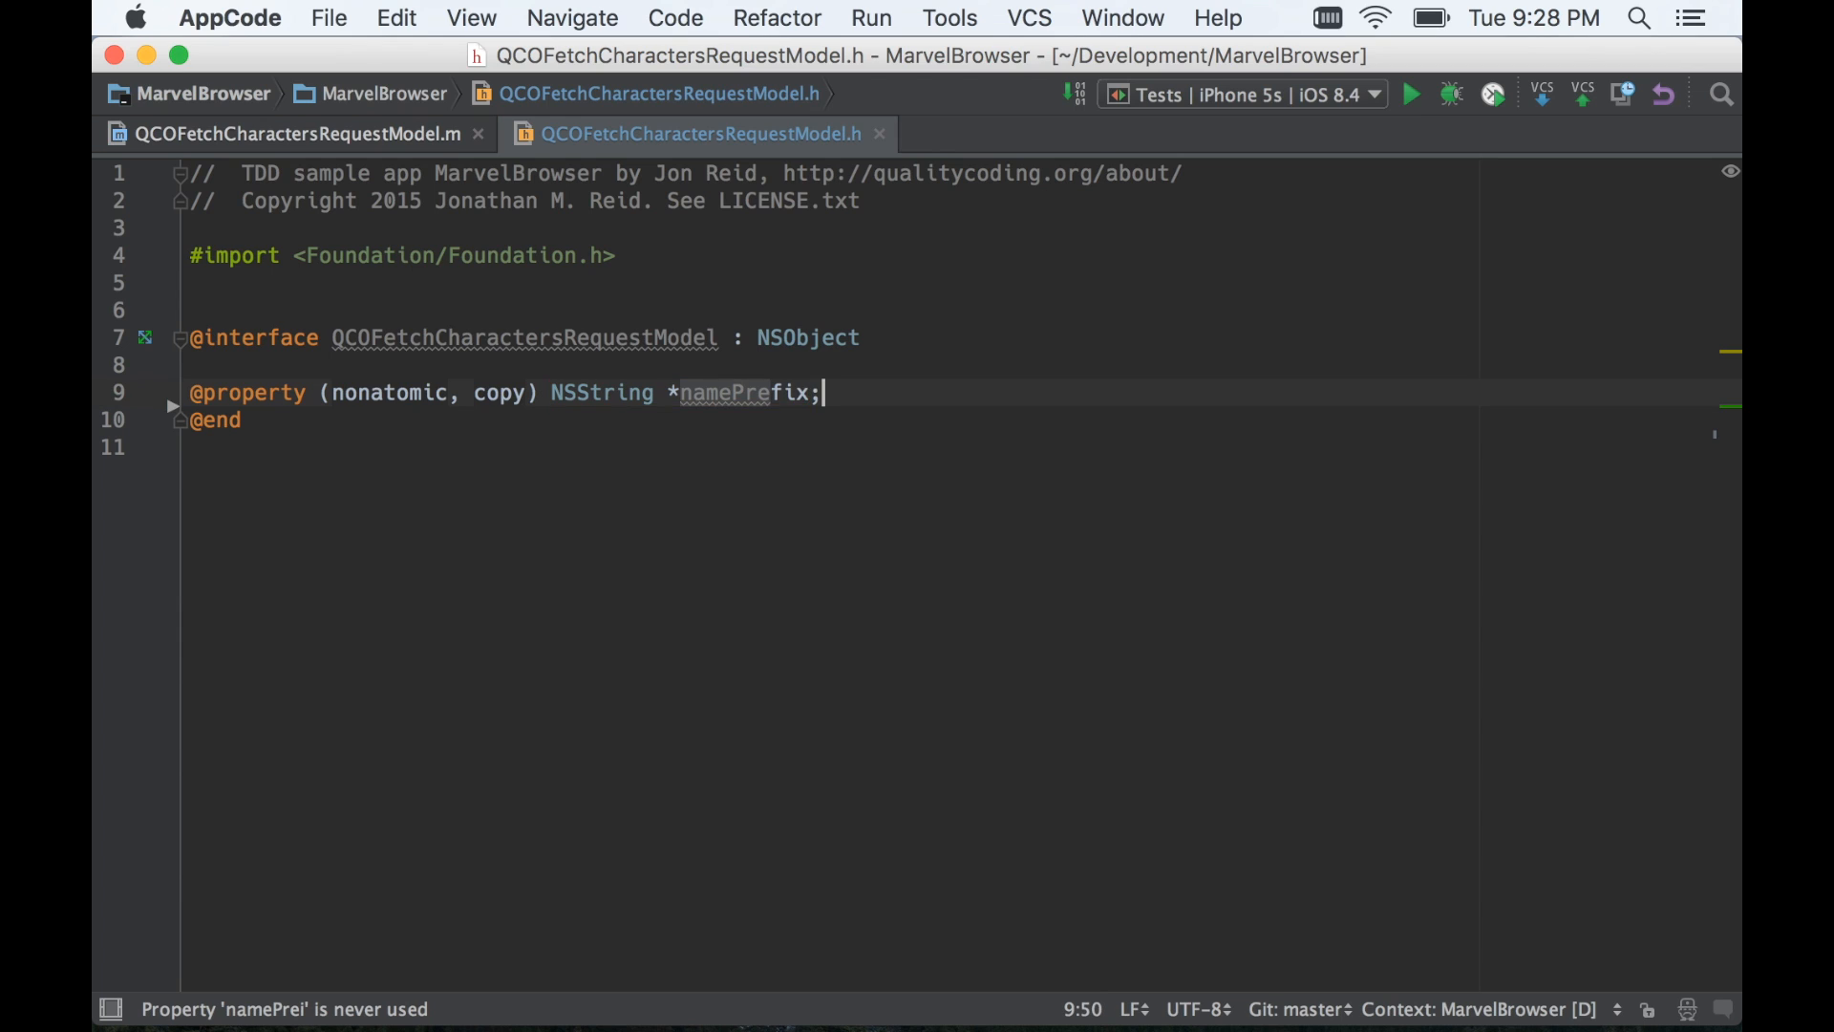
Declare NSUInteger assign properties pageSize and offset via the propa template.
type("p")
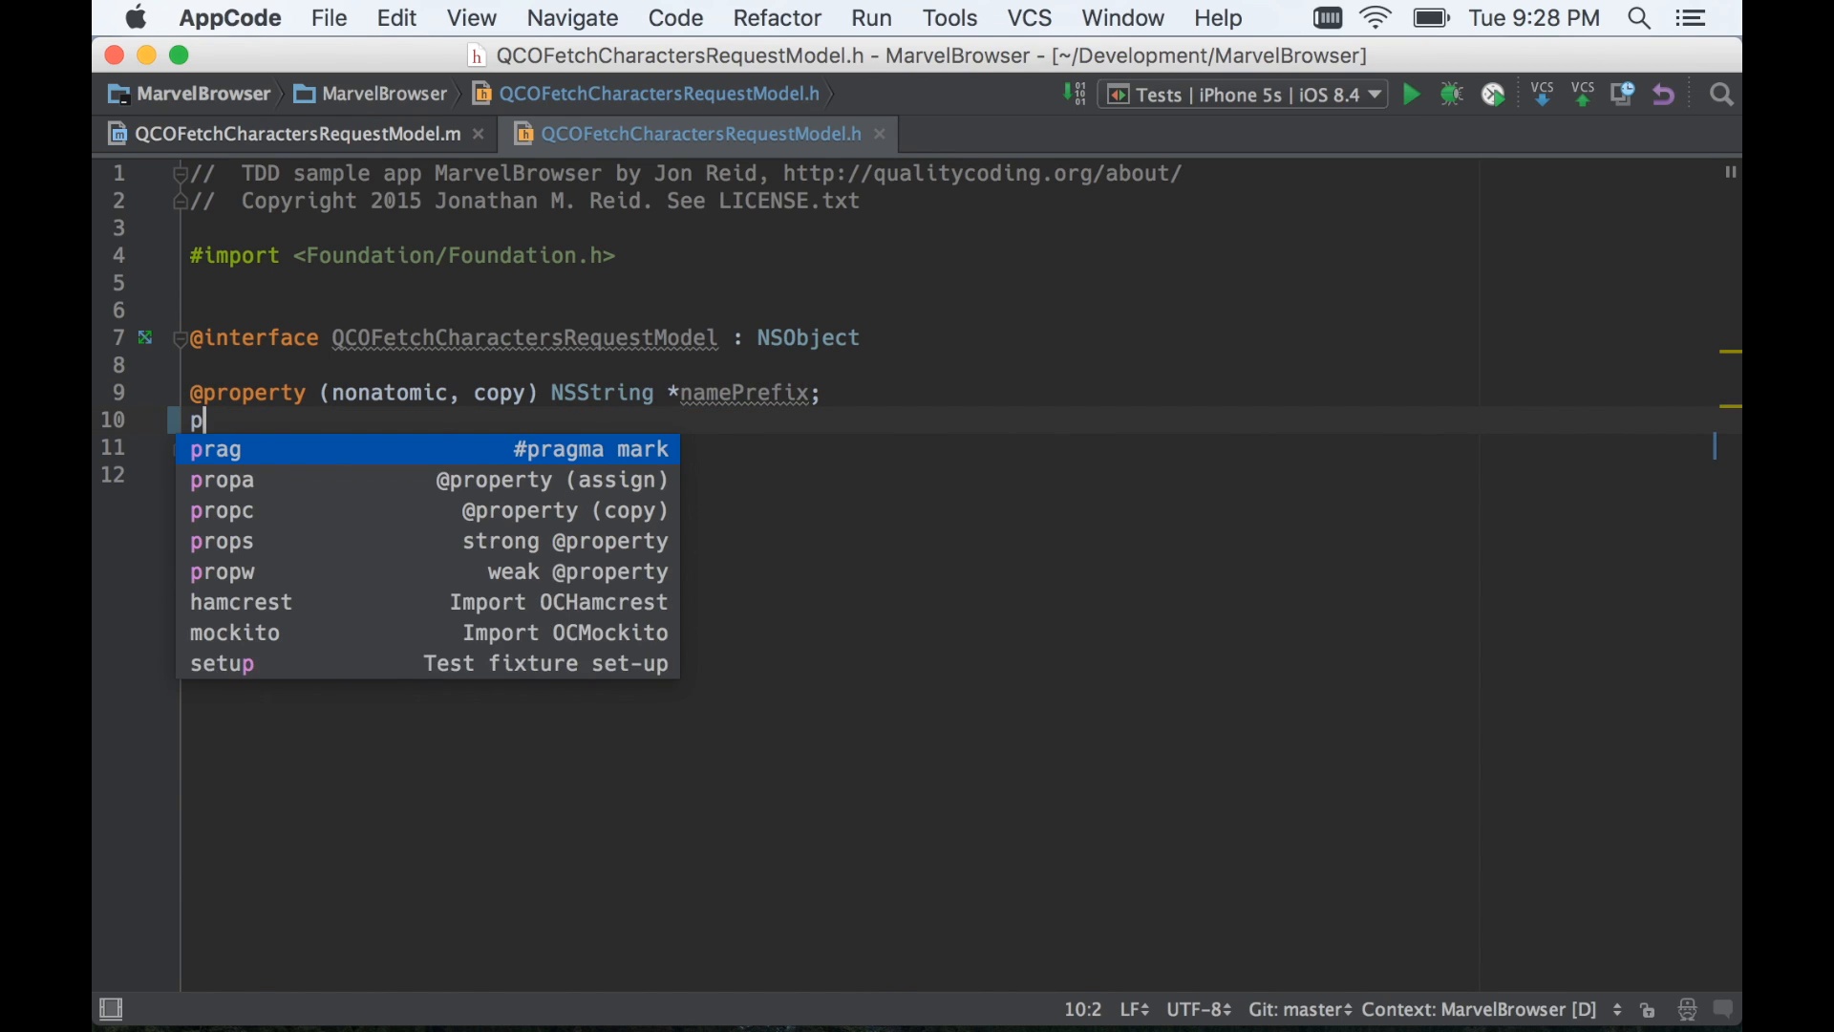
type("rop")
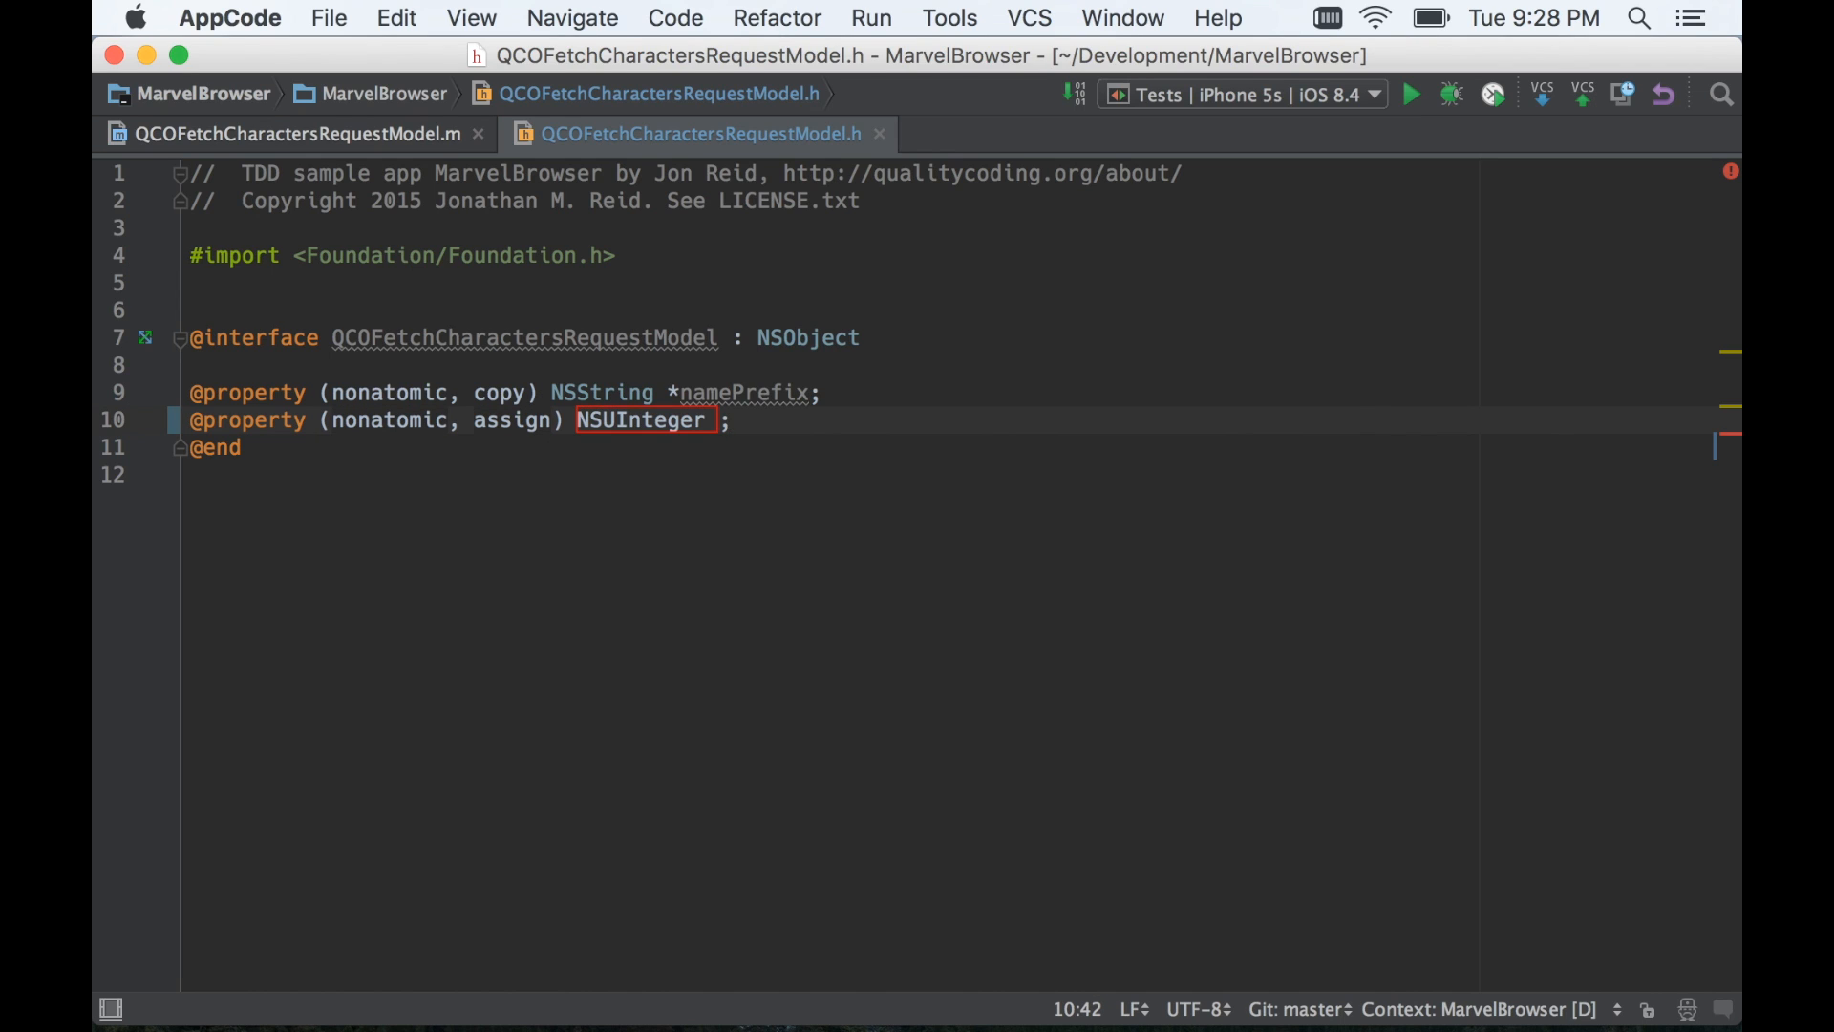
type("pageSize")
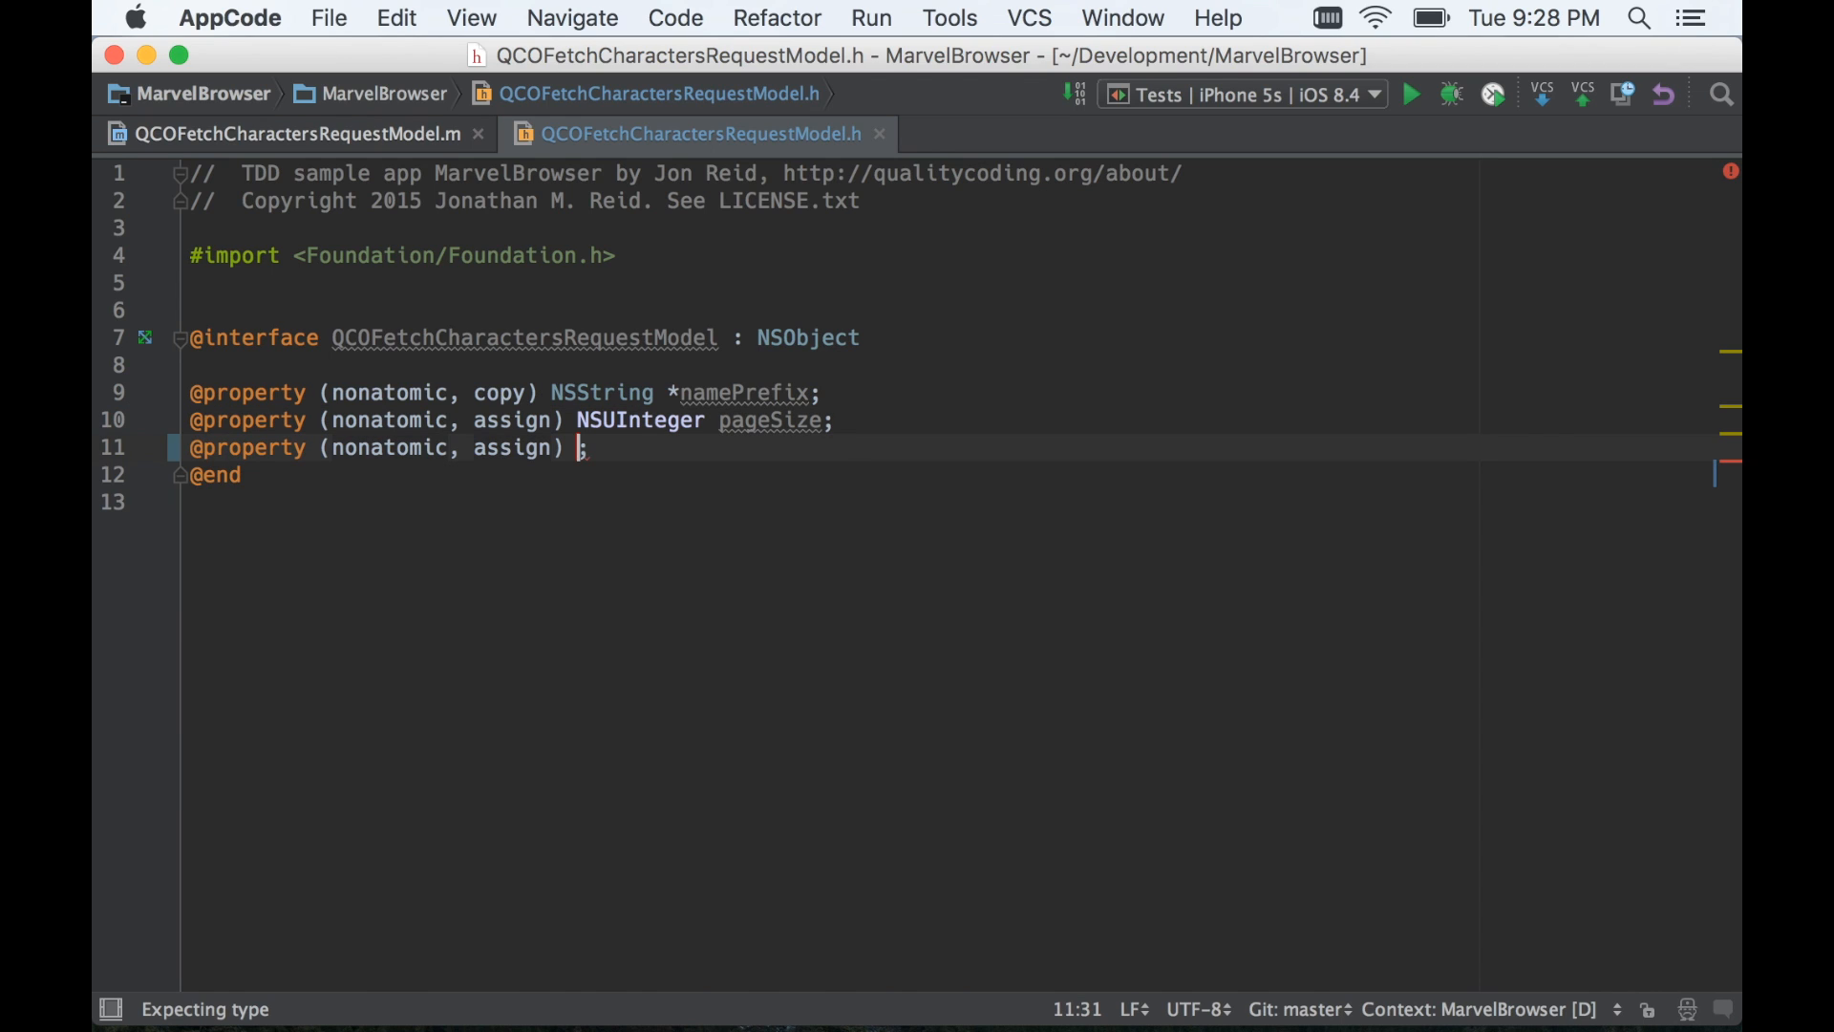
type("NSUInteger offset")
left_click(504, 392)
type(",")
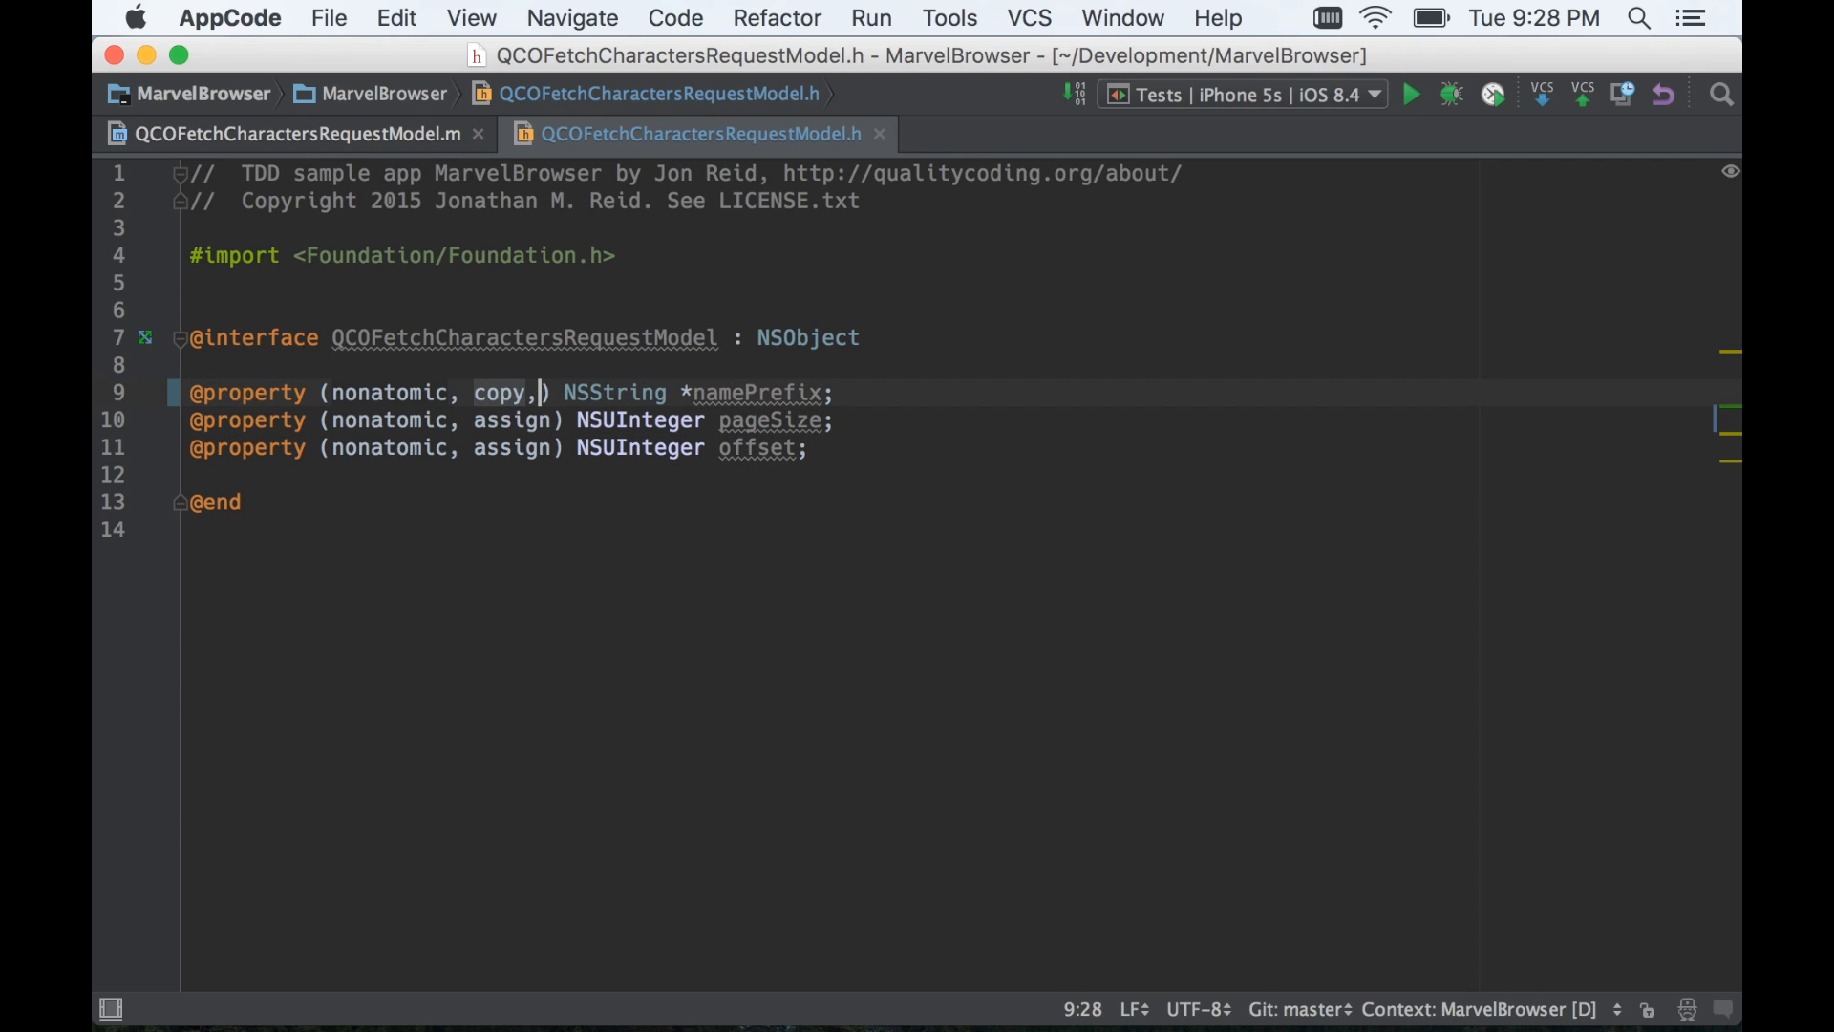
Add readonly to the attributes of the namePrefix, pageSize and offset properties.
type("readonly")
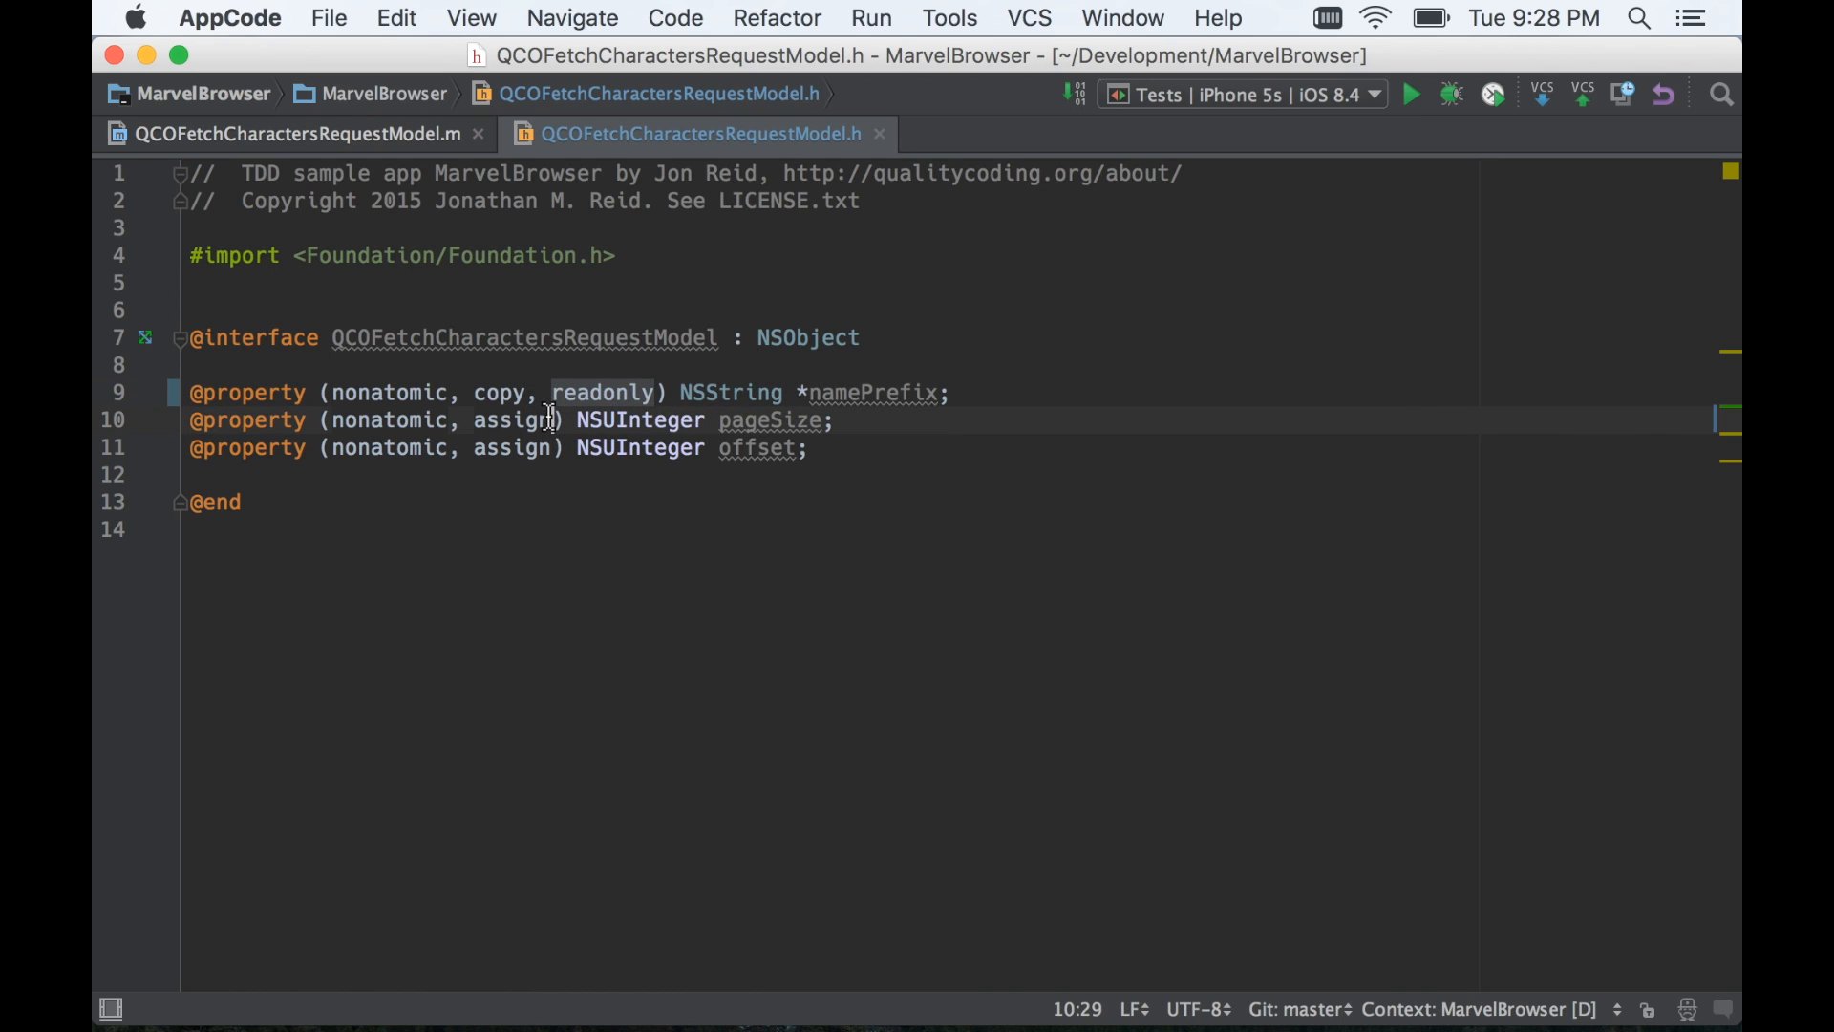
type(", readonly")
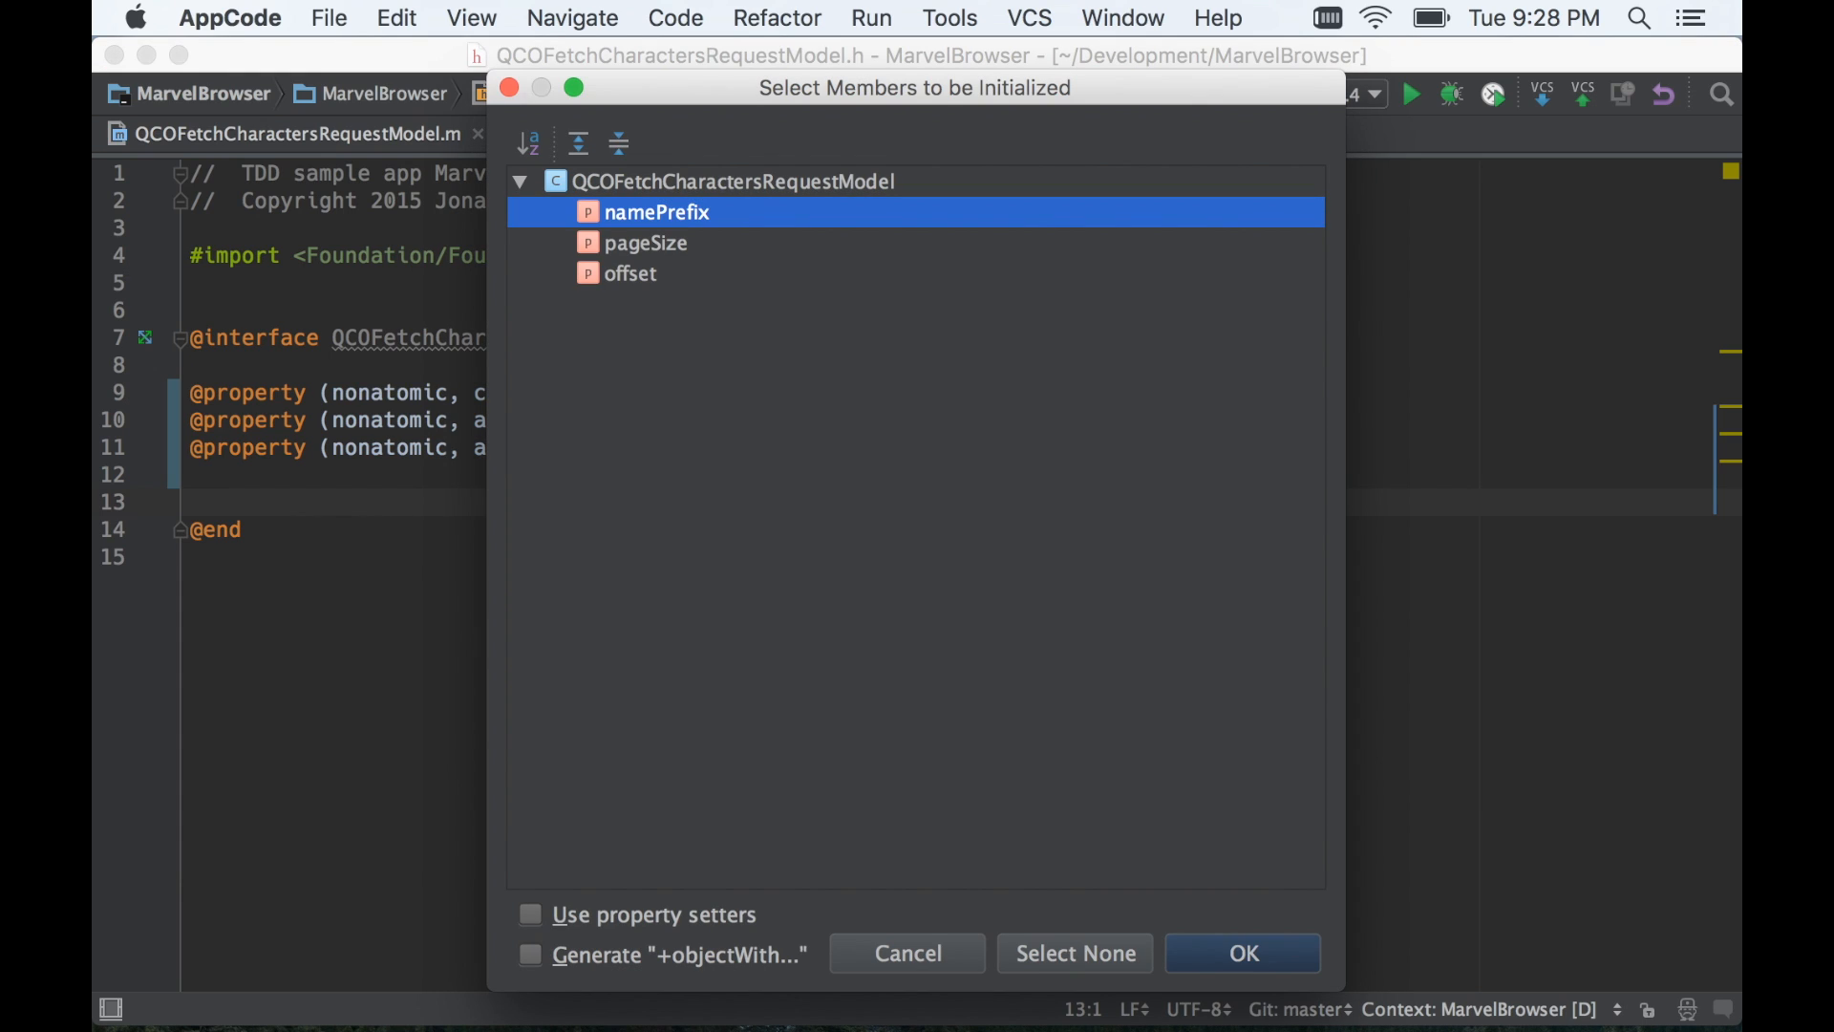
Generate initWithNamePrefix:pageSize:offset: assigning namePrefix, pageSize and offset.
left_click(1242, 951)
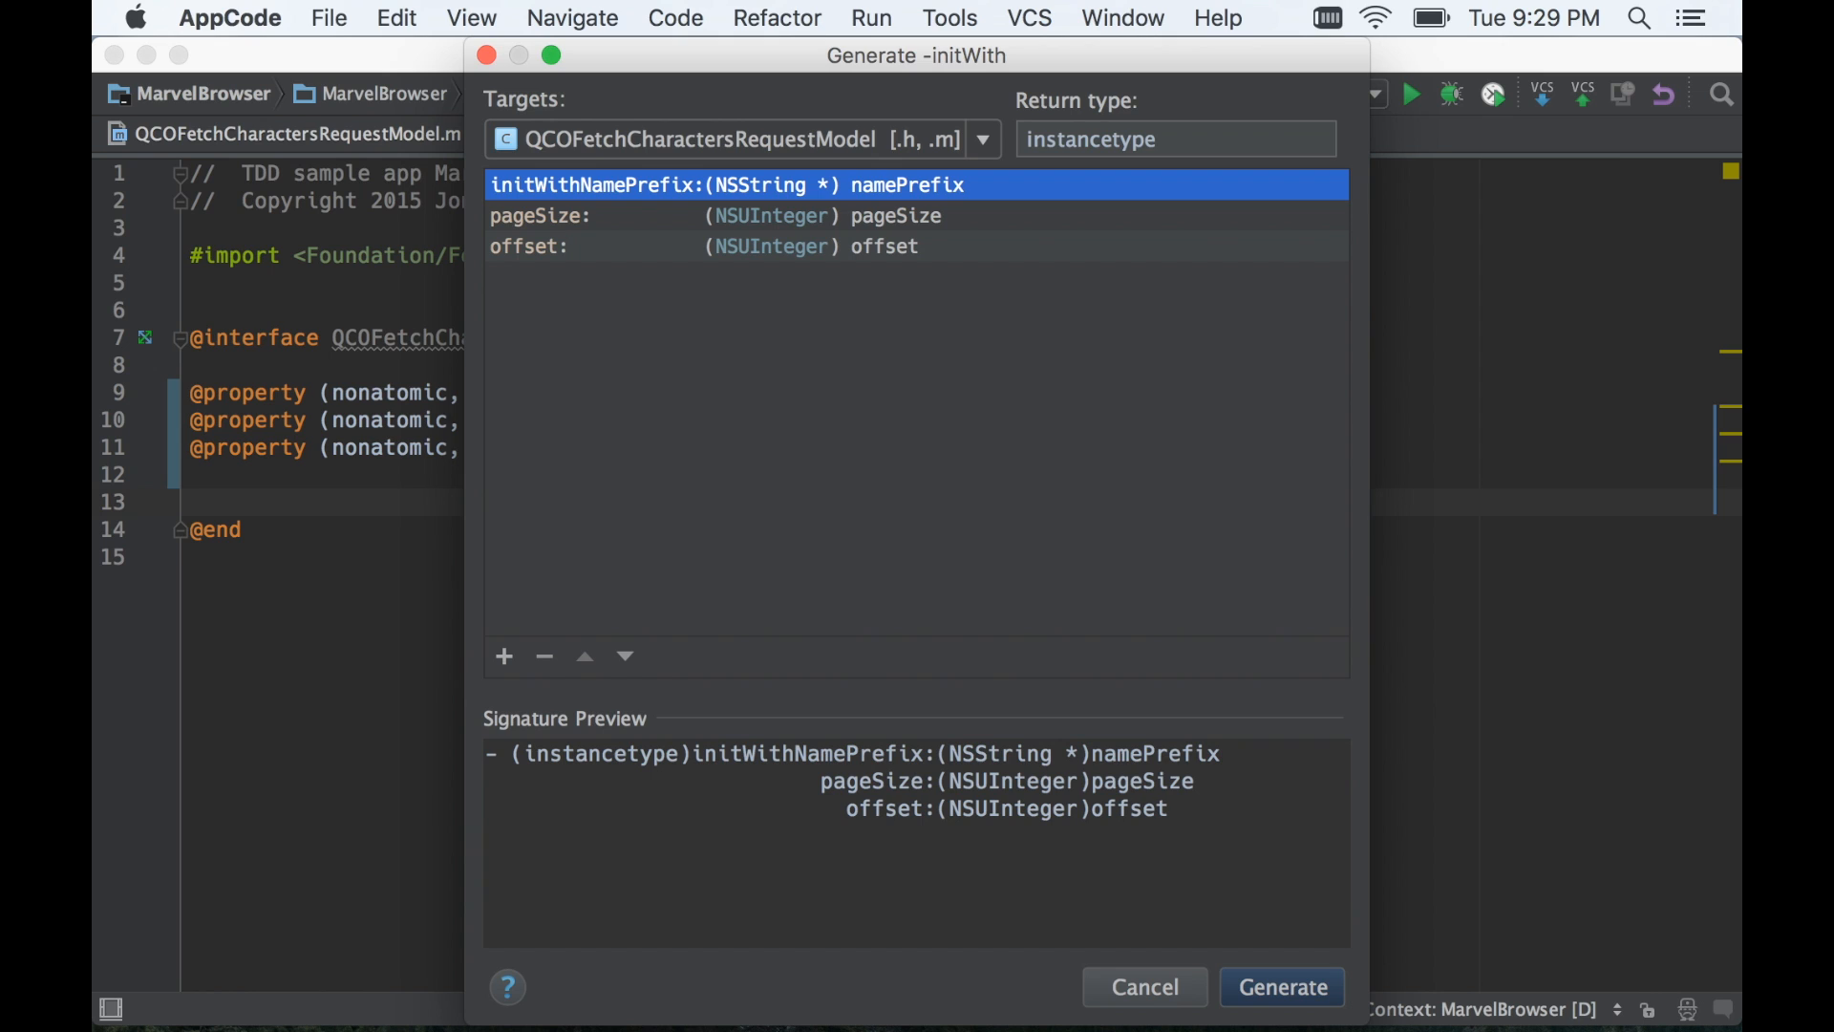
mouse_move(1271, 980)
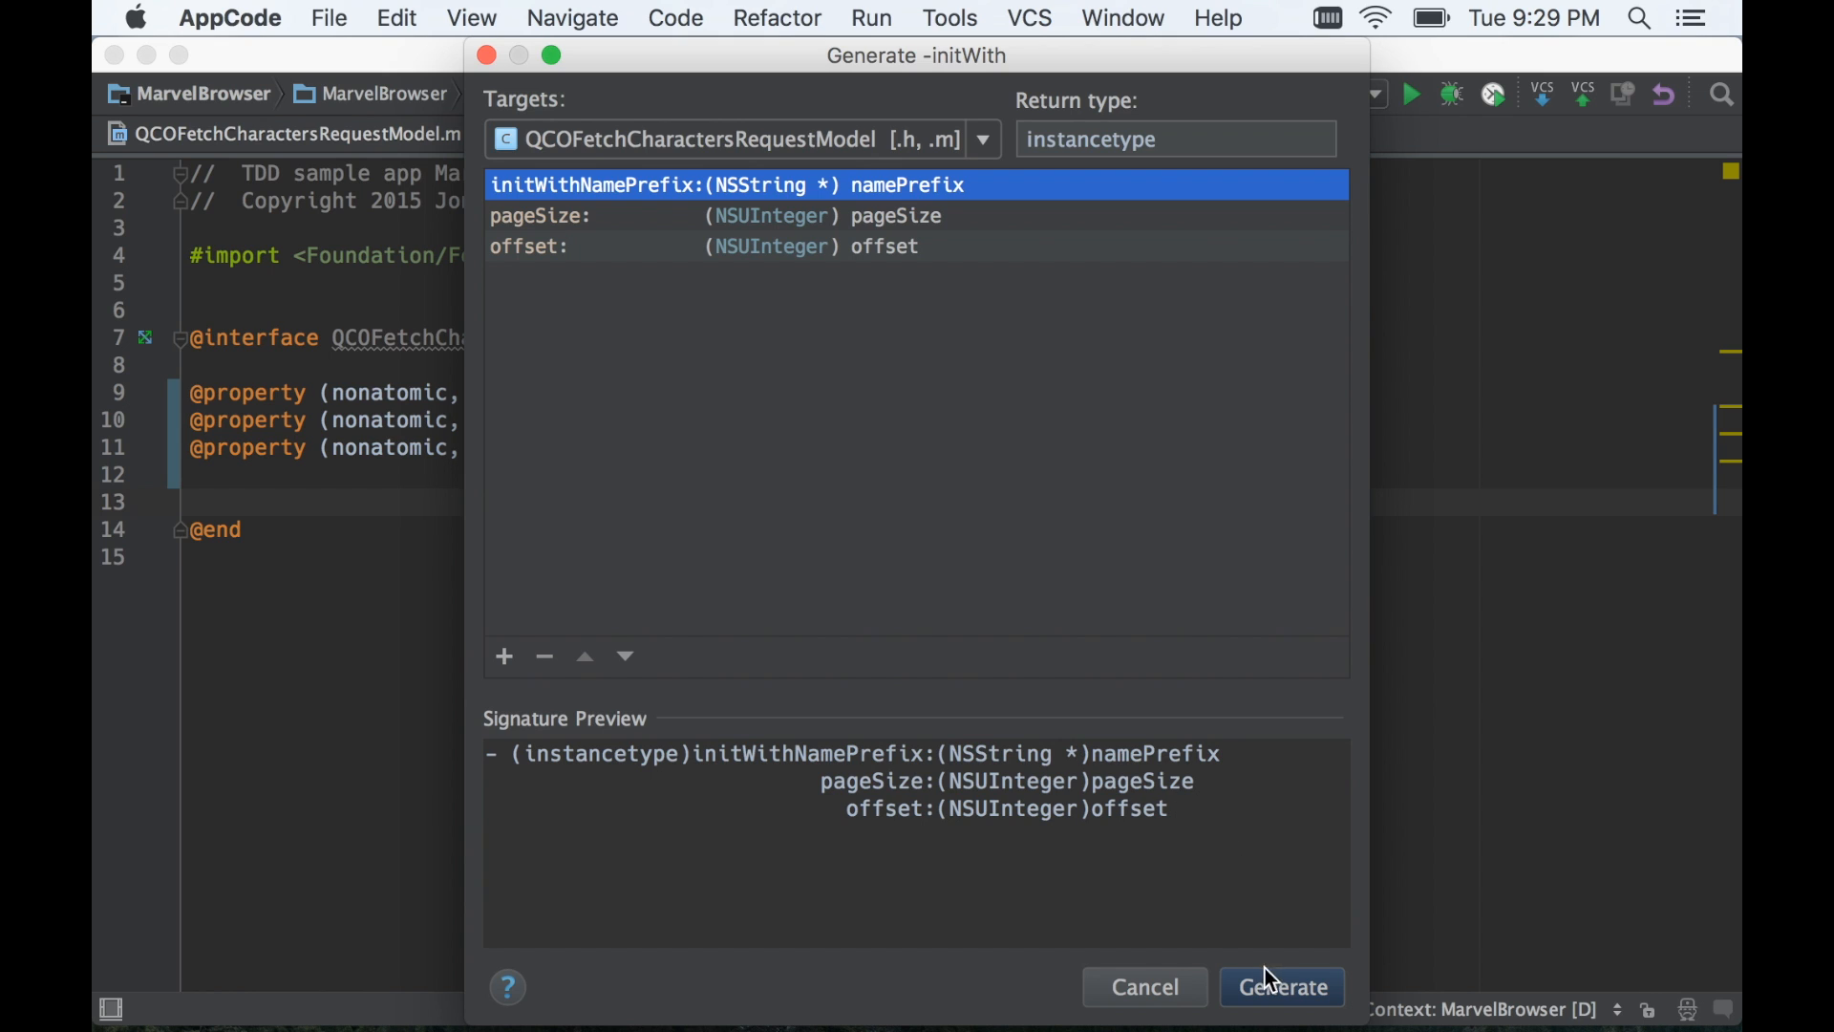
left_click(1282, 986)
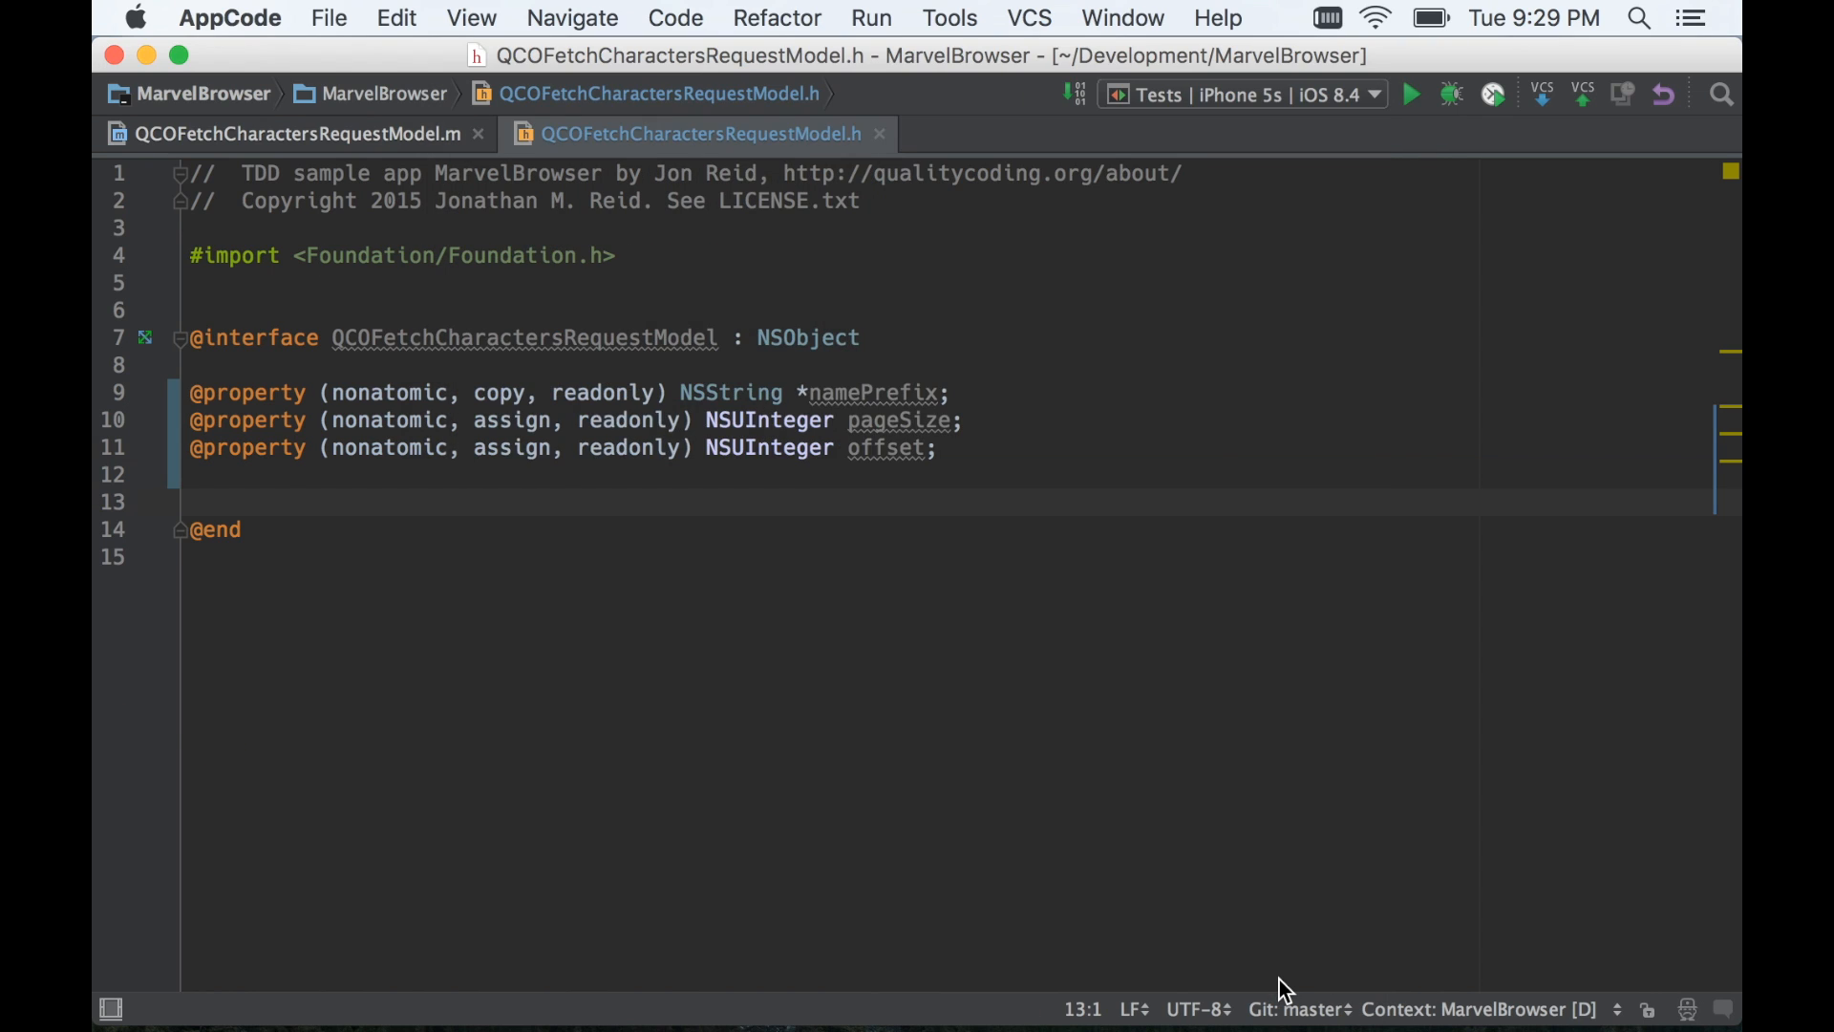
left_click(294, 134)
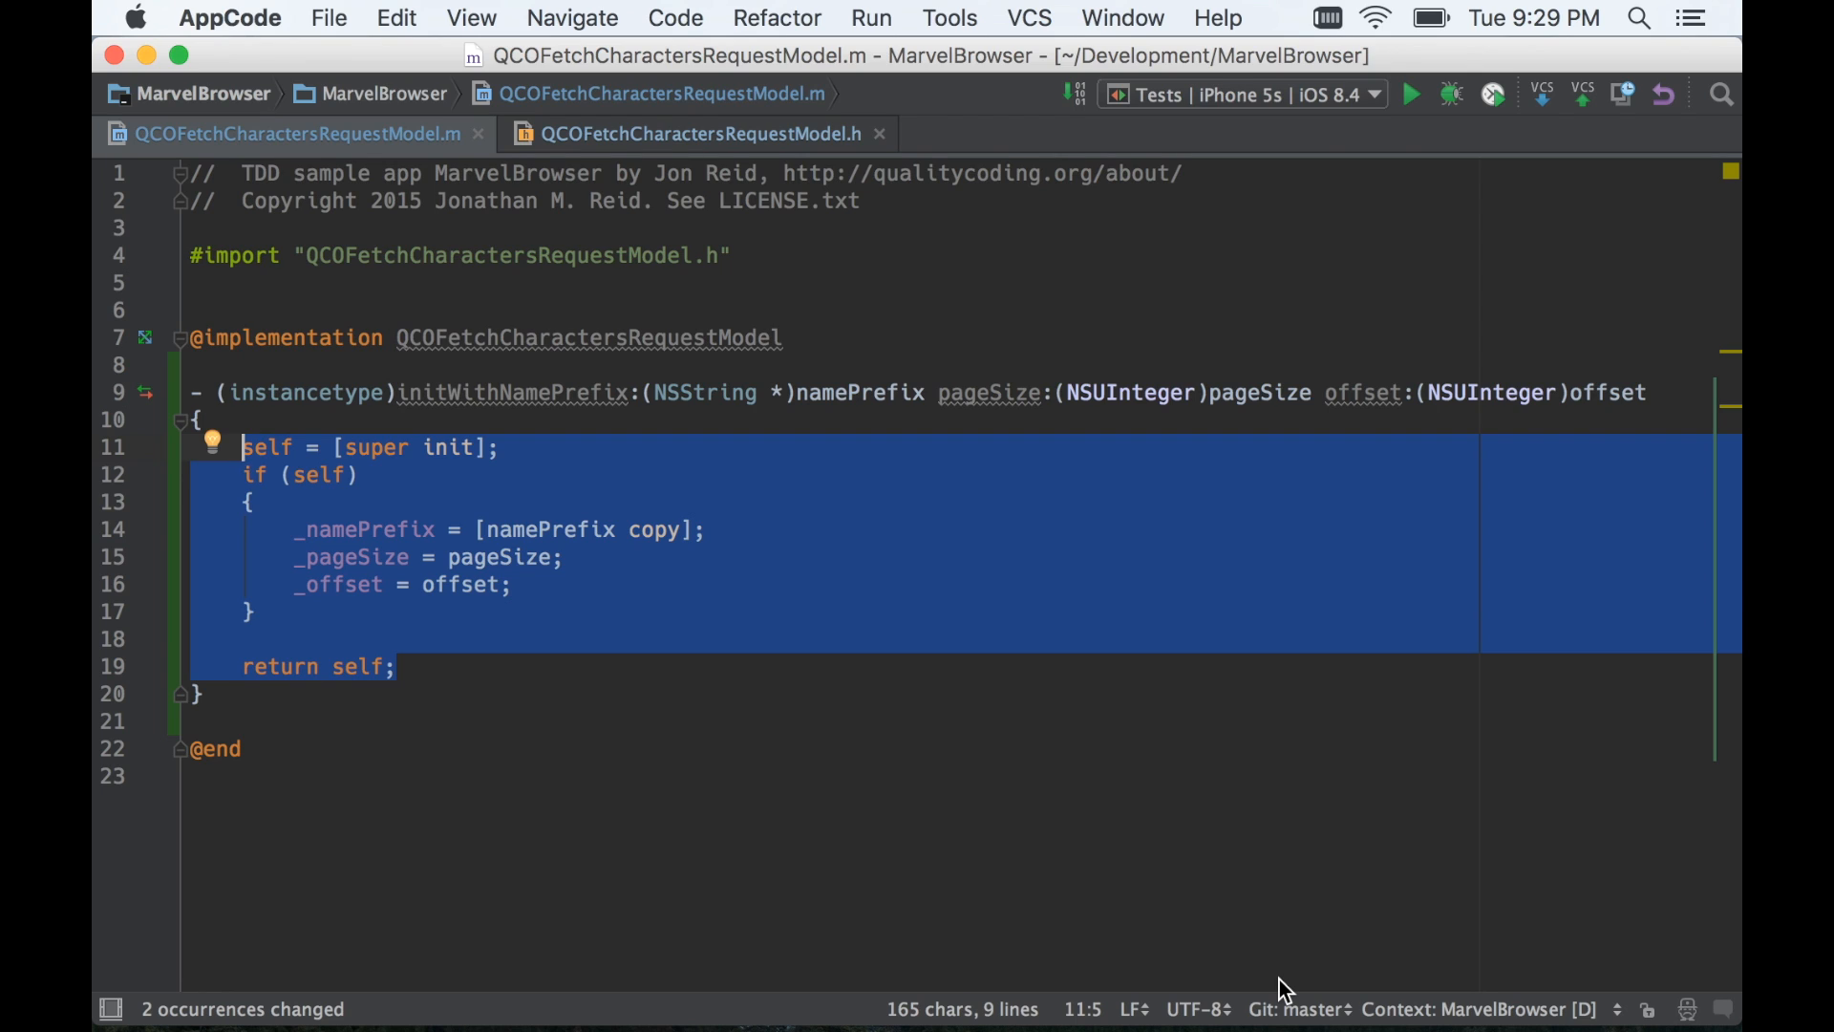
mouse_move(309, 714)
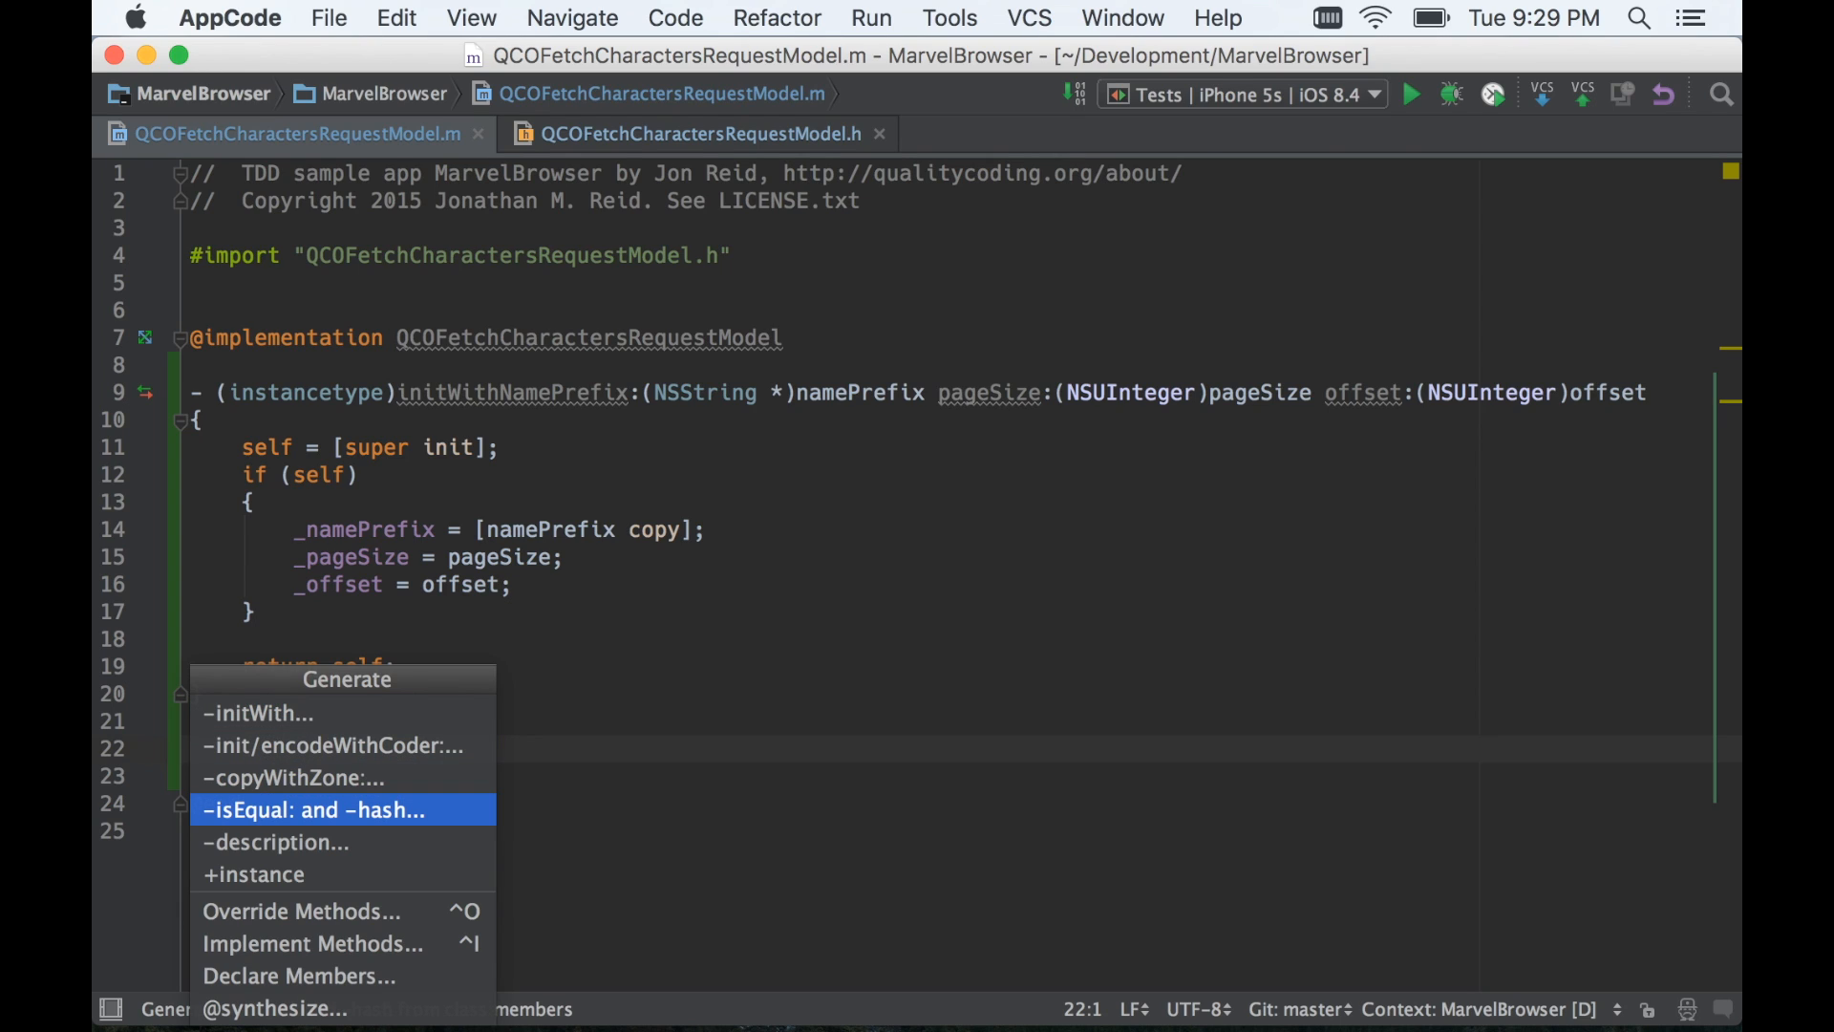
Generate isEqual: and hash methods comparing namePrefix, pageSize and offset.
left_click(314, 810)
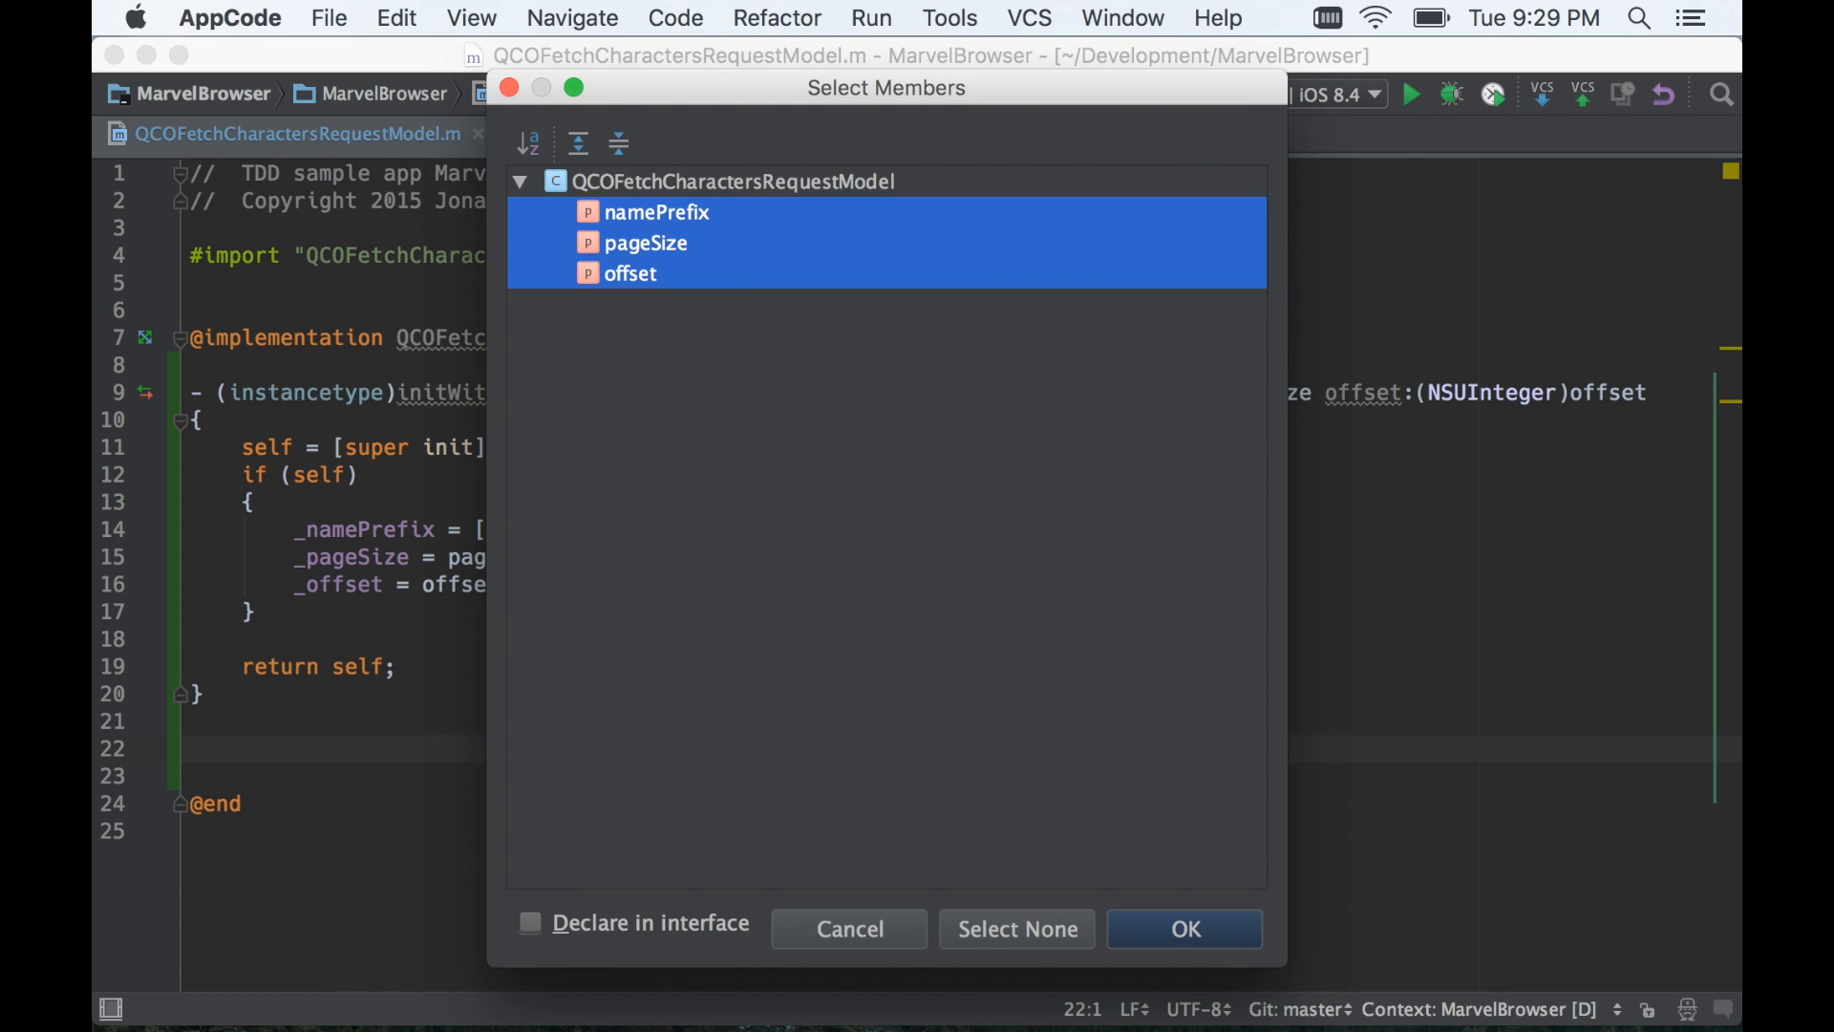
left_click(1184, 929)
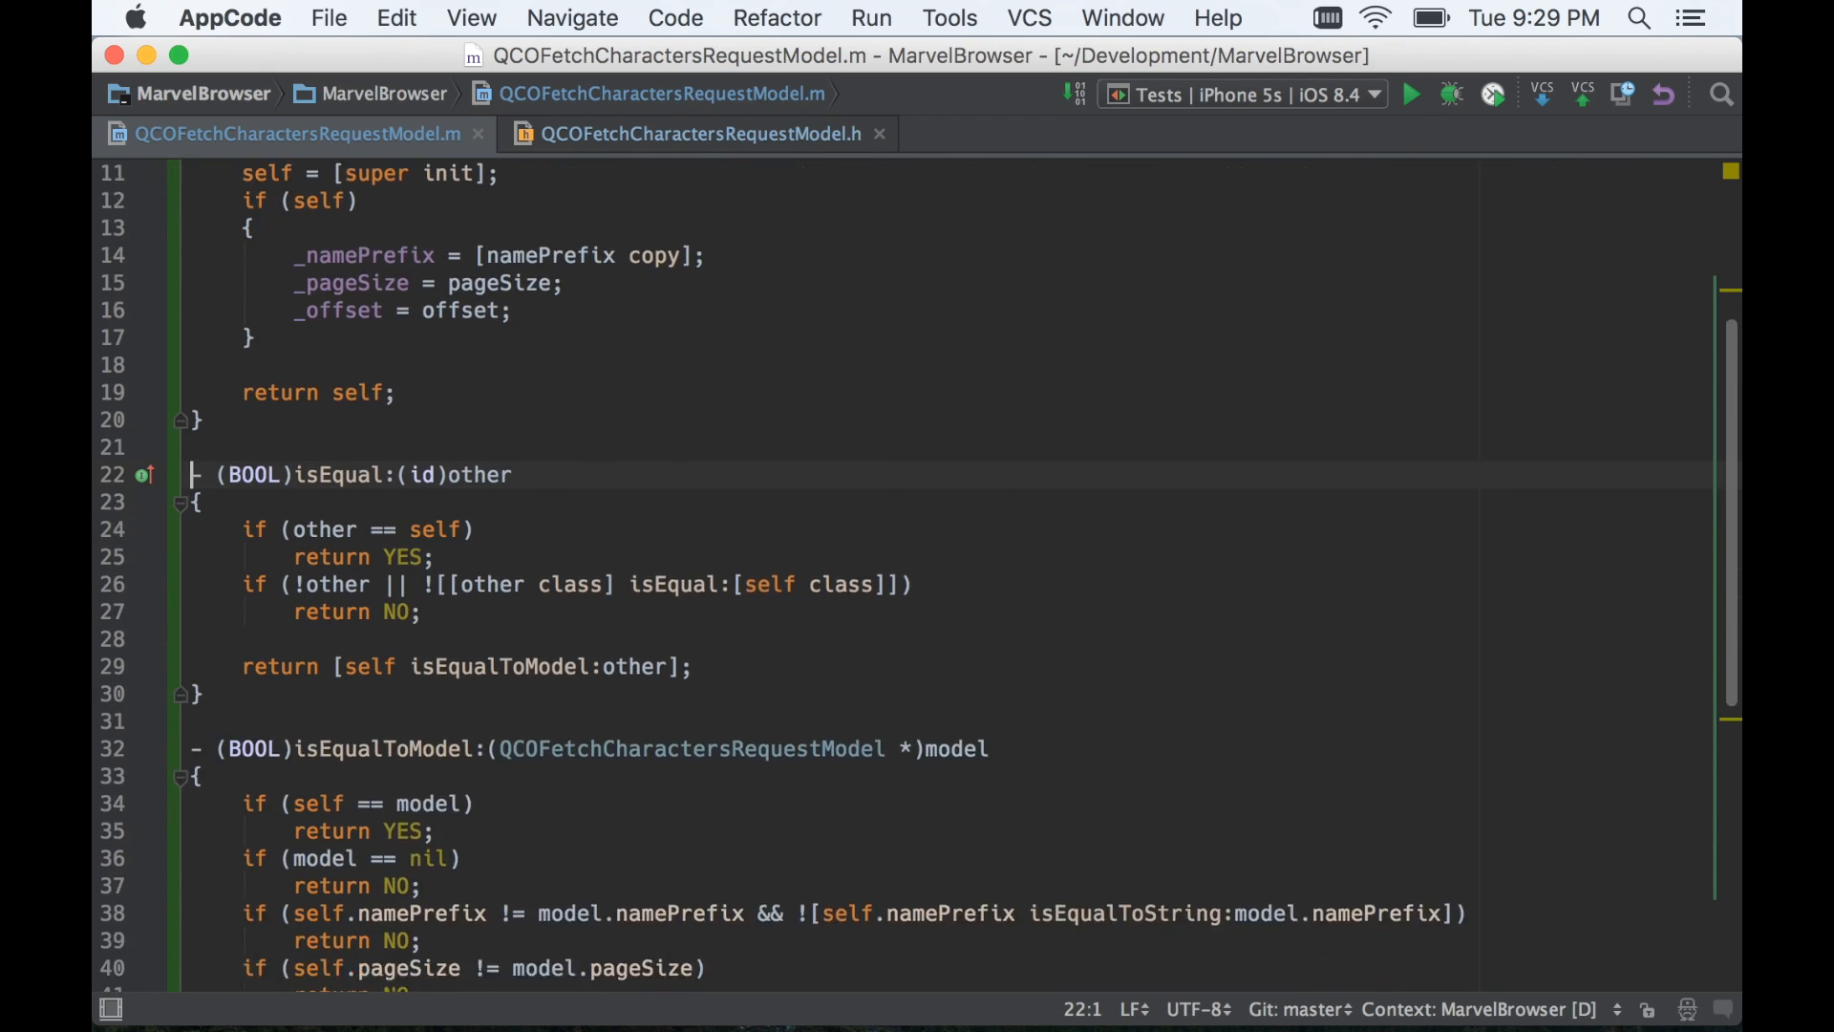